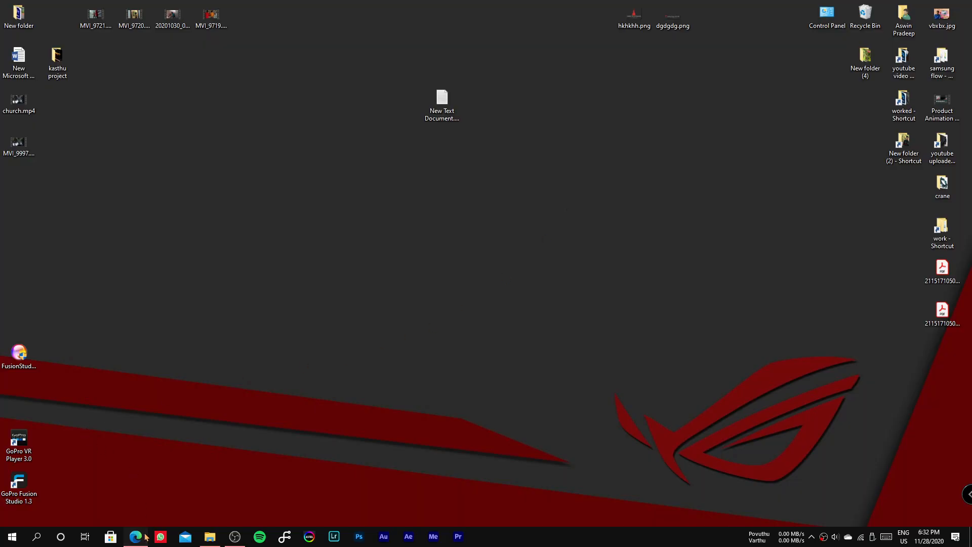
# Download the Armoury Crate install tool from the ASUS Aura Sync page in Edge, confirming the duplicate download.
pyautogui.click(135, 536)
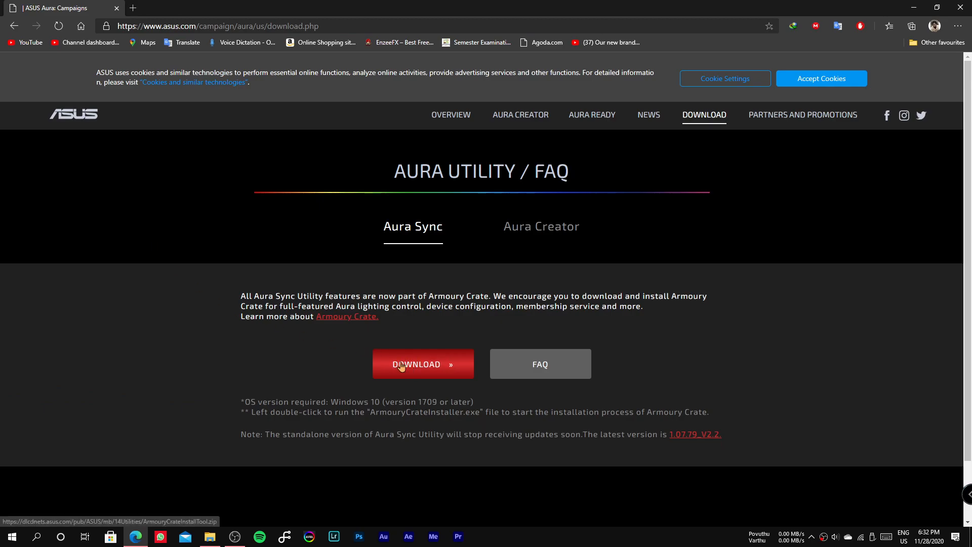
pyautogui.click(422, 364)
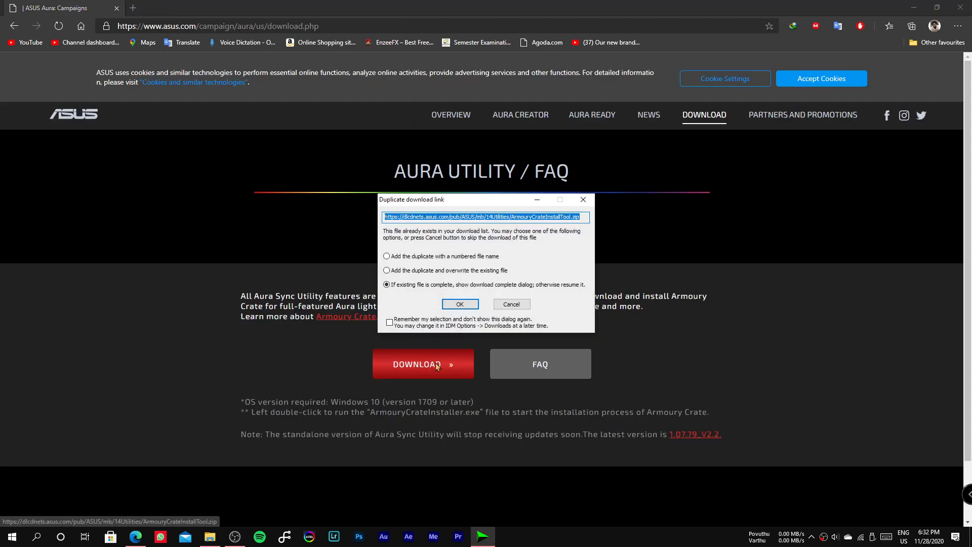
pyautogui.click(510, 304)
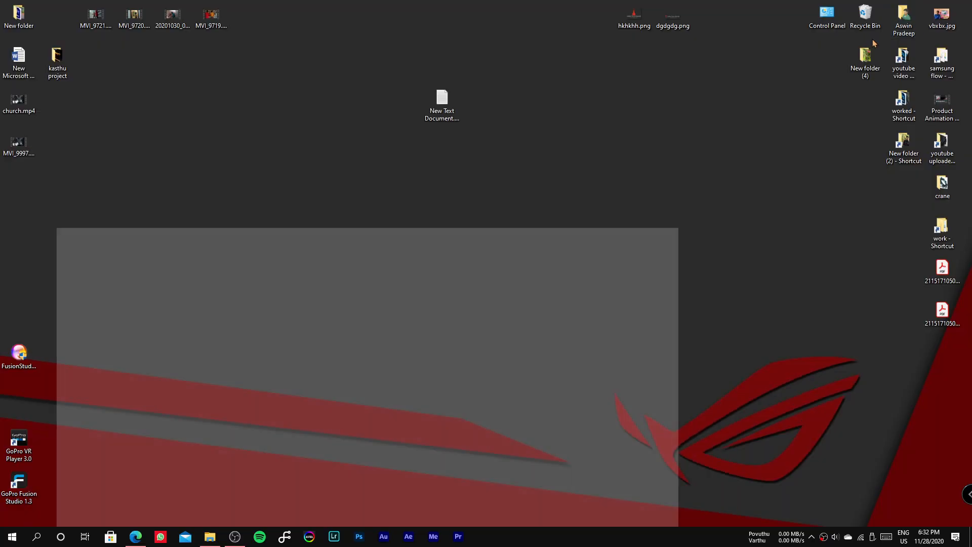
# Extract the Armoury Crate install tool zip in Downloads > Compressed and launch the installer.
pyautogui.click(209, 536)
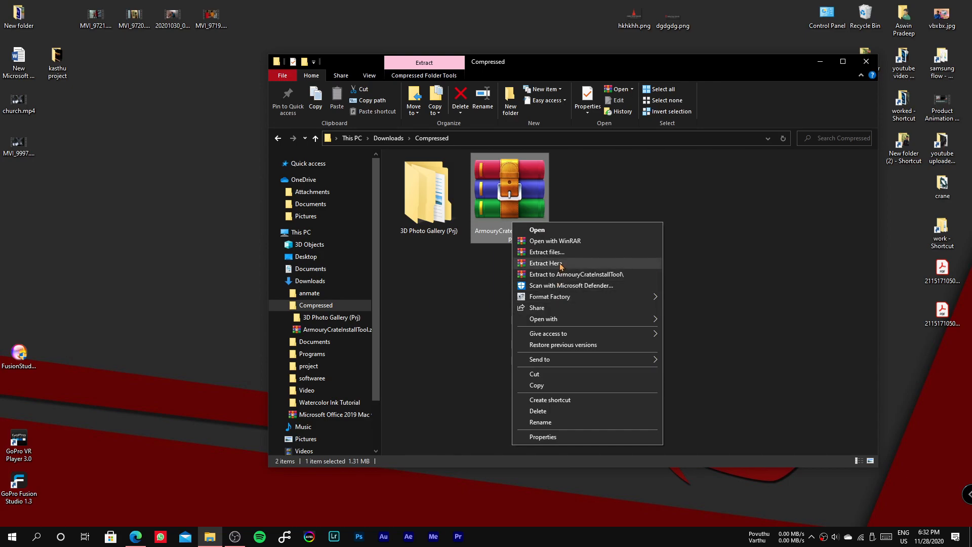
pyautogui.click(546, 263)
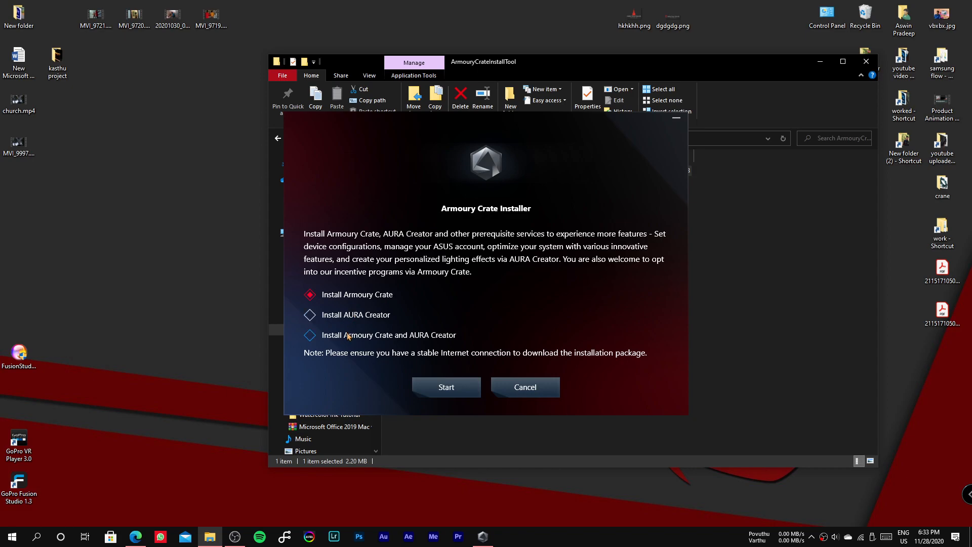
# Choose 'Install Armoury Crate and AURA Creator' and start the installation.
pyautogui.click(309, 334)
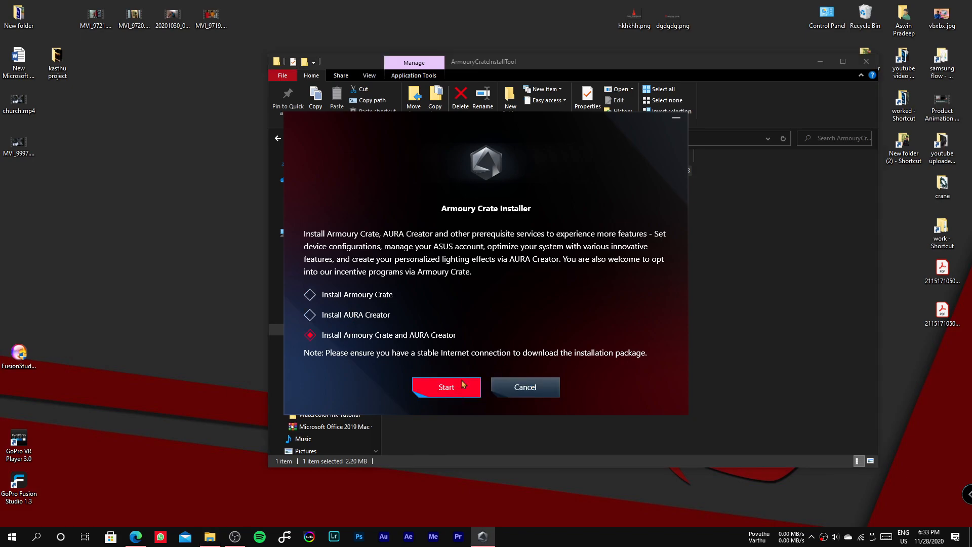
pyautogui.click(445, 387)
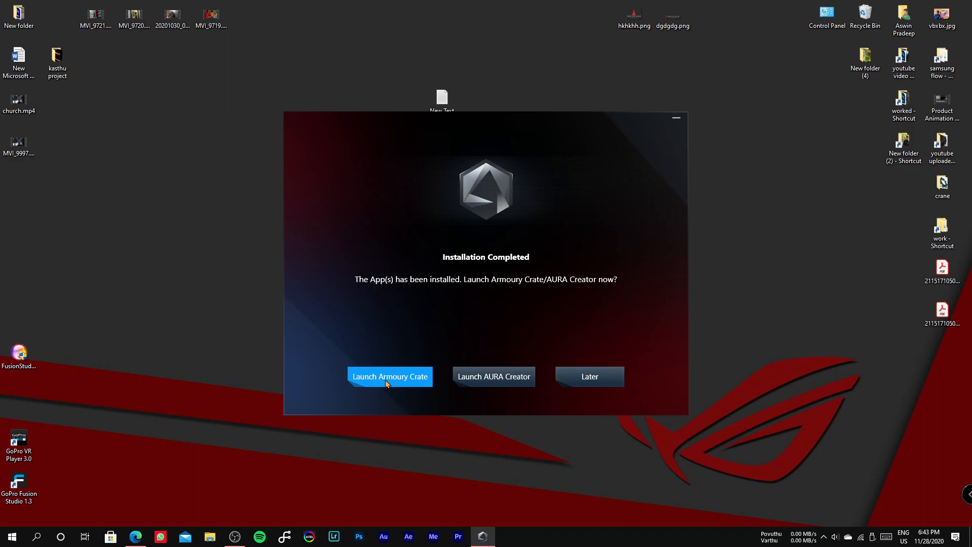
pyautogui.moveTo(680, 147)
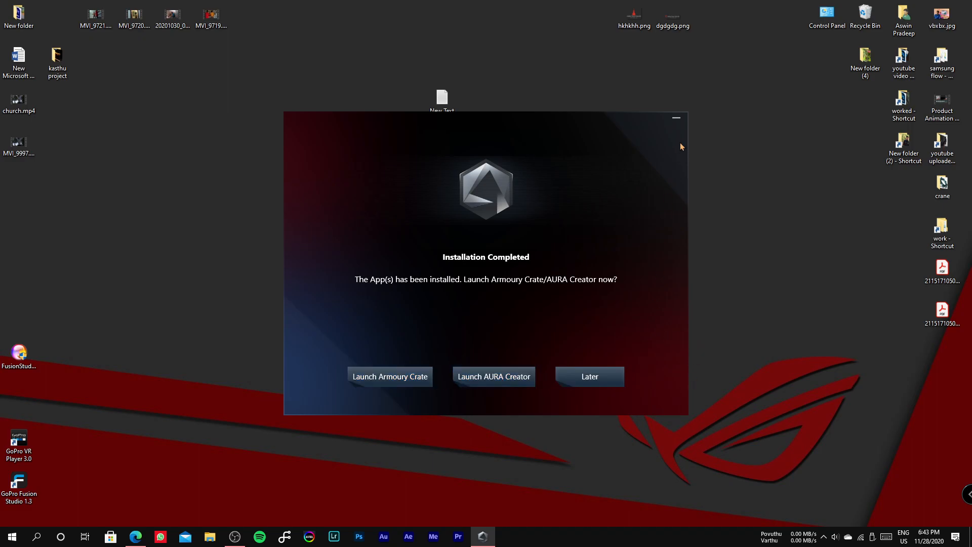
# Close the installer and launch ARMOURY CRATE from the Start menu's Recently added list.
pyautogui.click(588, 376)
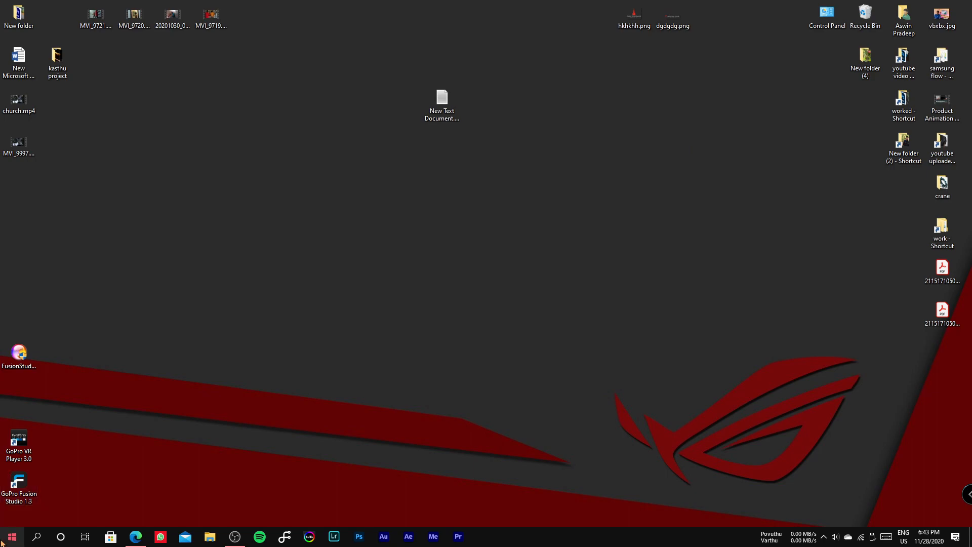
pyautogui.click(11, 536)
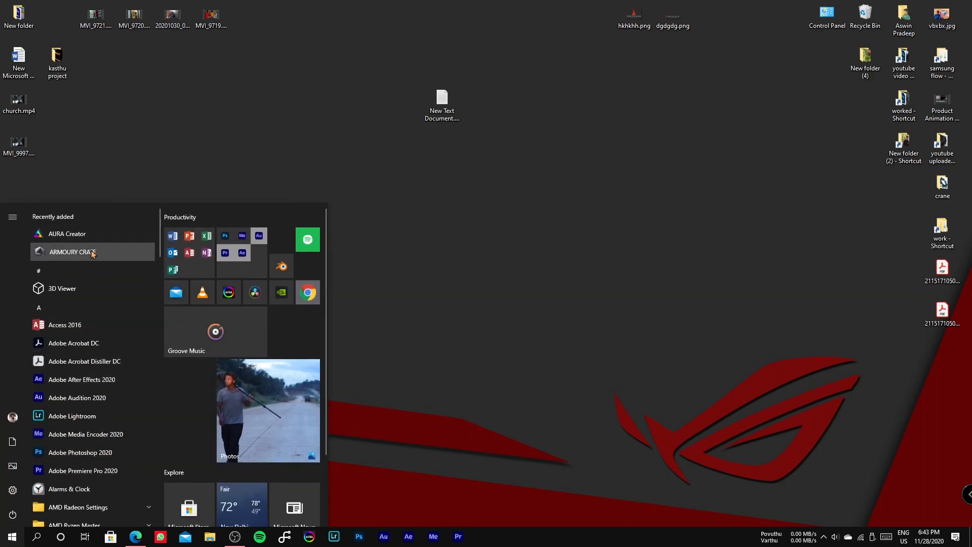
pyautogui.click(71, 252)
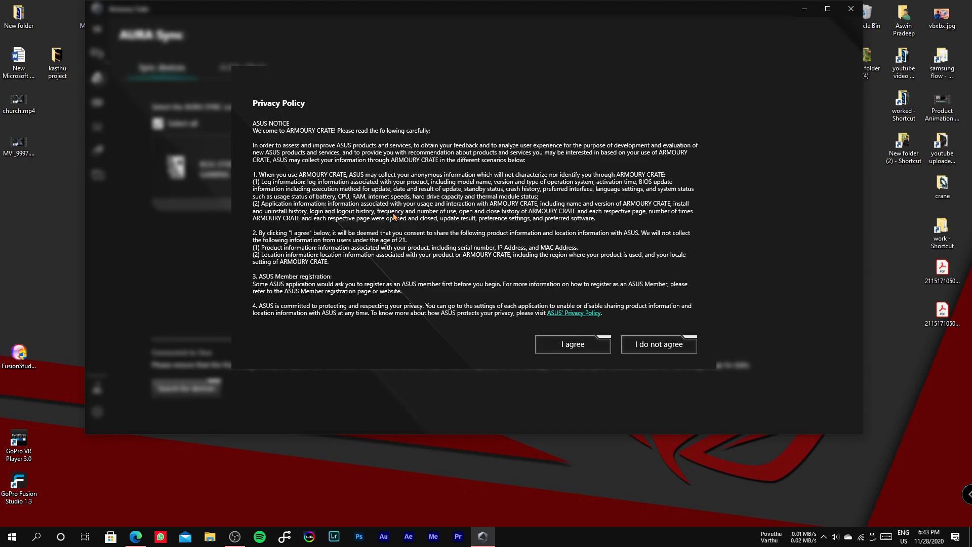
# Agree to the privacy policy, open AURA effects maximized, and apply Static lighting.
pyautogui.click(572, 344)
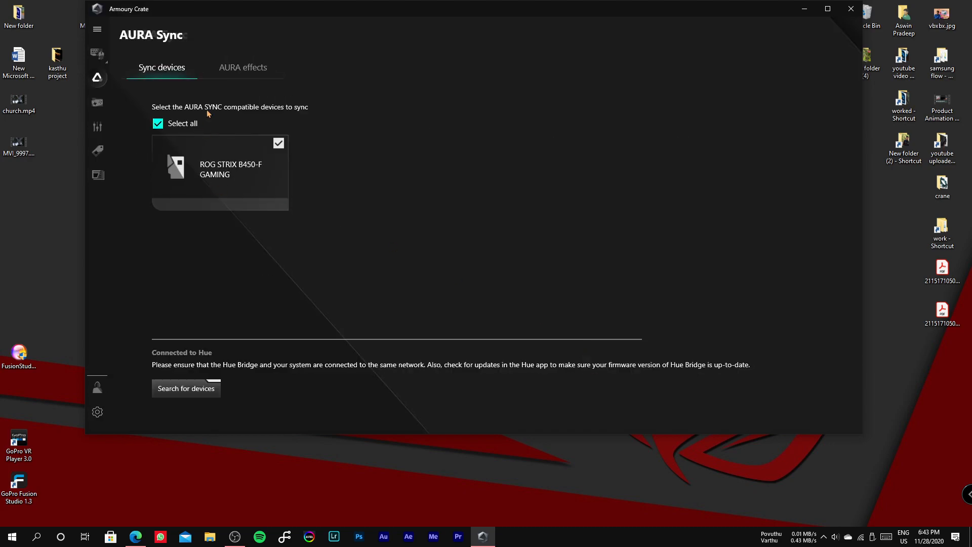
pyautogui.click(243, 67)
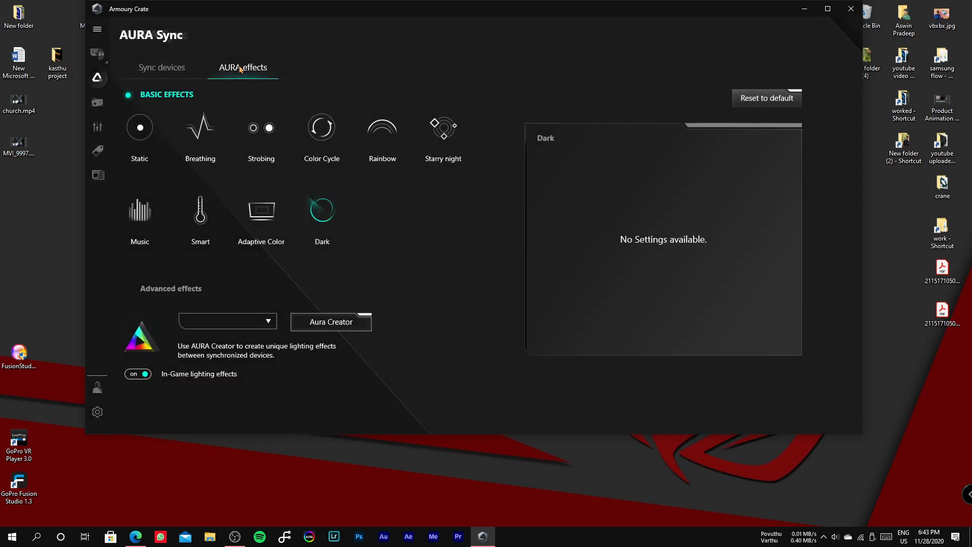
pyautogui.moveTo(442, 225)
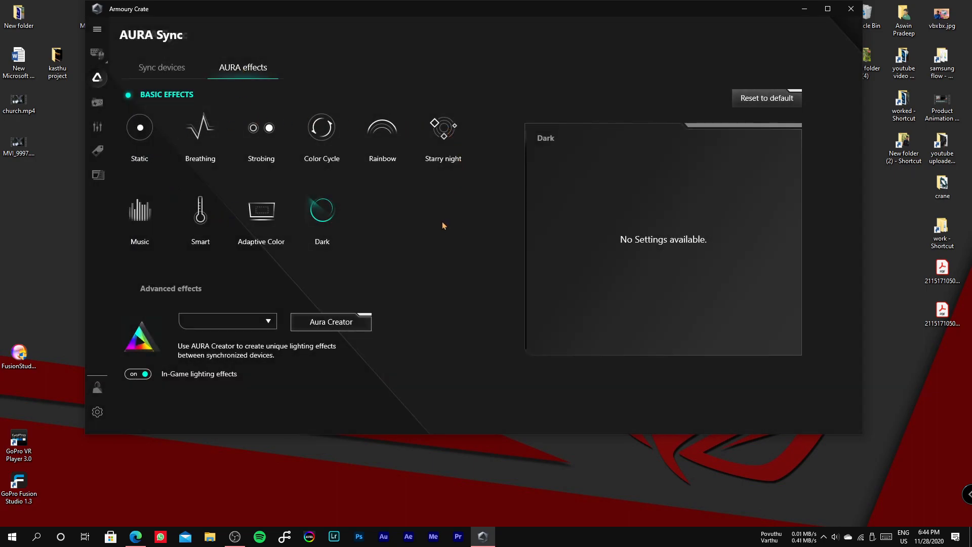
pyautogui.click(826, 8)
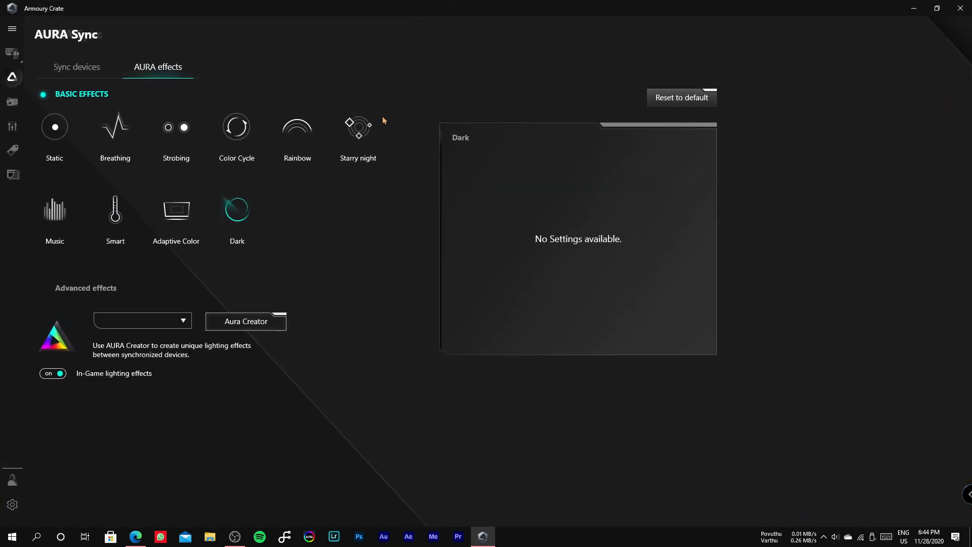
pyautogui.click(54, 127)
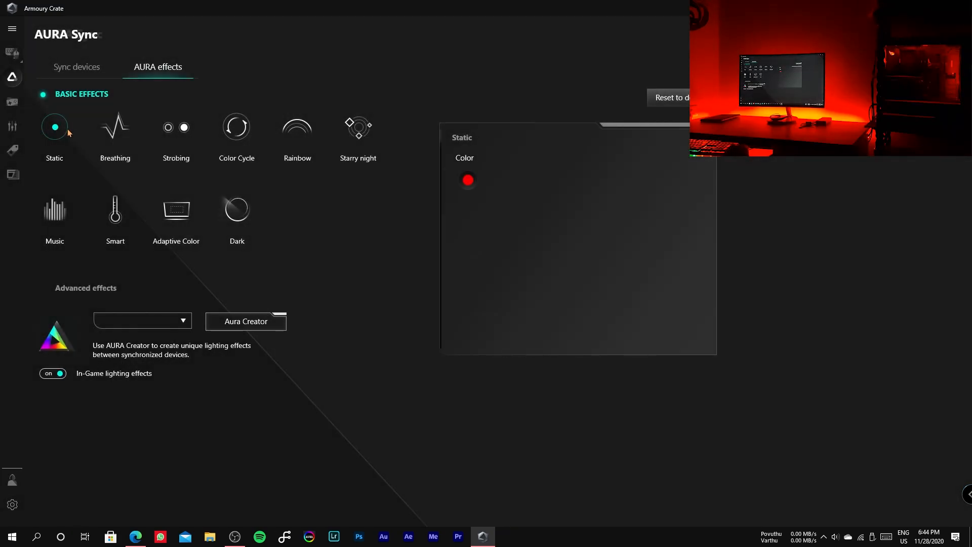
# Change the Static lighting colour to the standard cyan swatch and confirm.
pyautogui.click(467, 180)
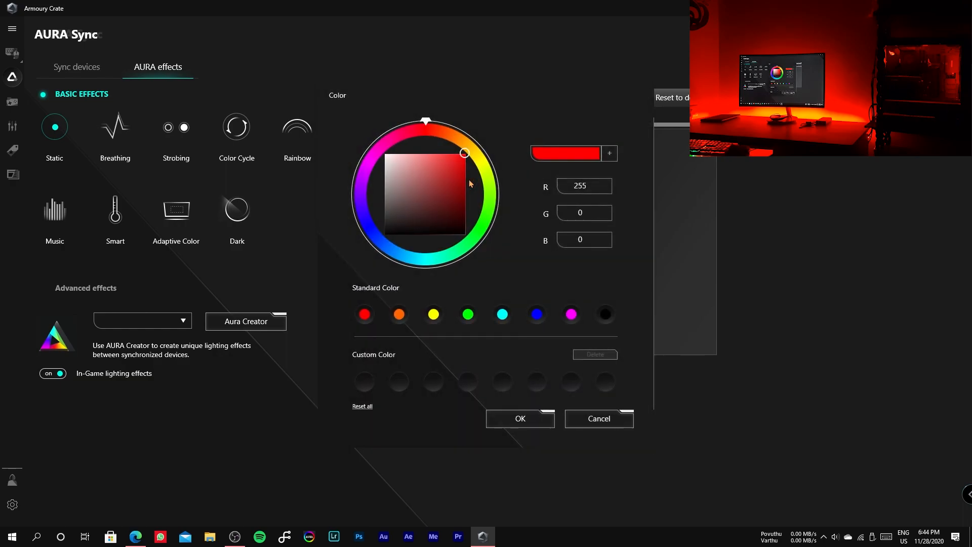
pyautogui.click(452, 190)
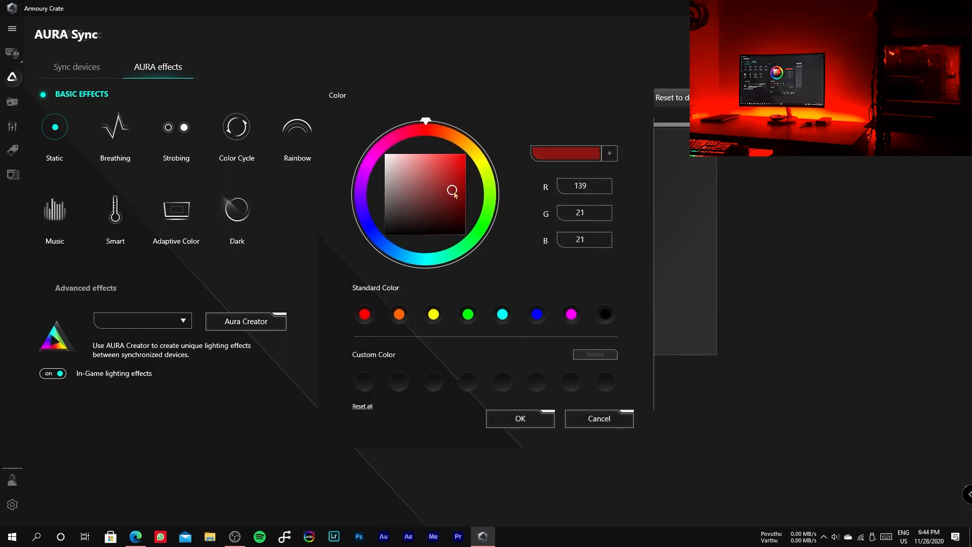
pyautogui.click(461, 154)
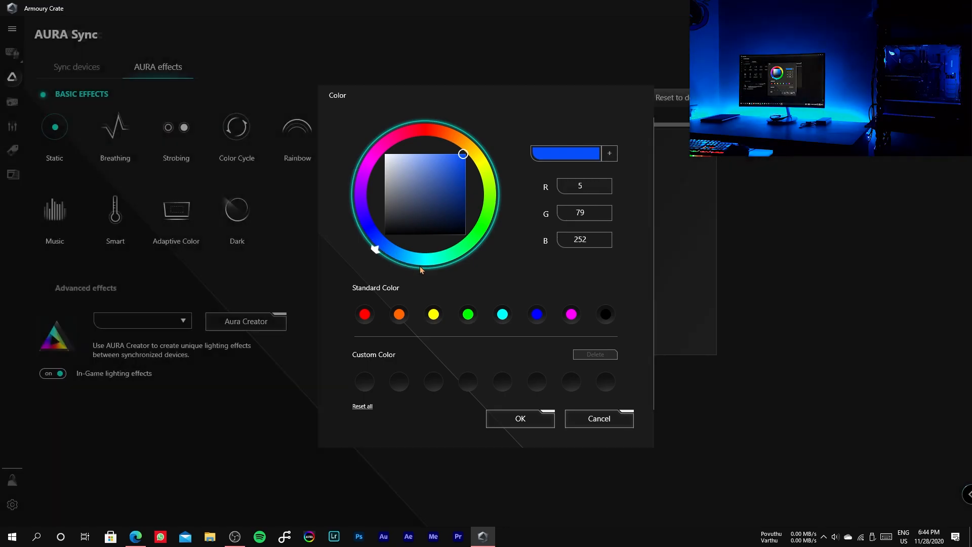
pyautogui.click(502, 314)
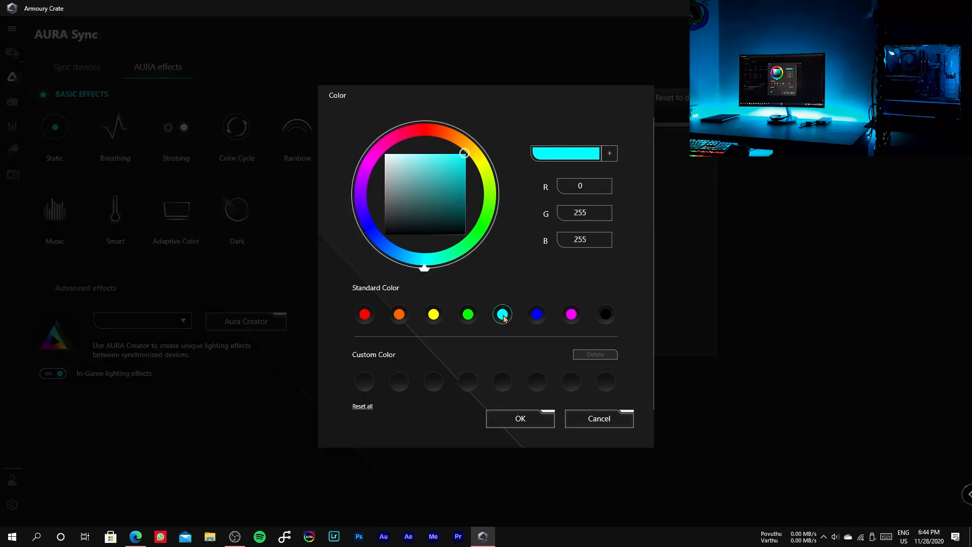
pyautogui.click(519, 419)
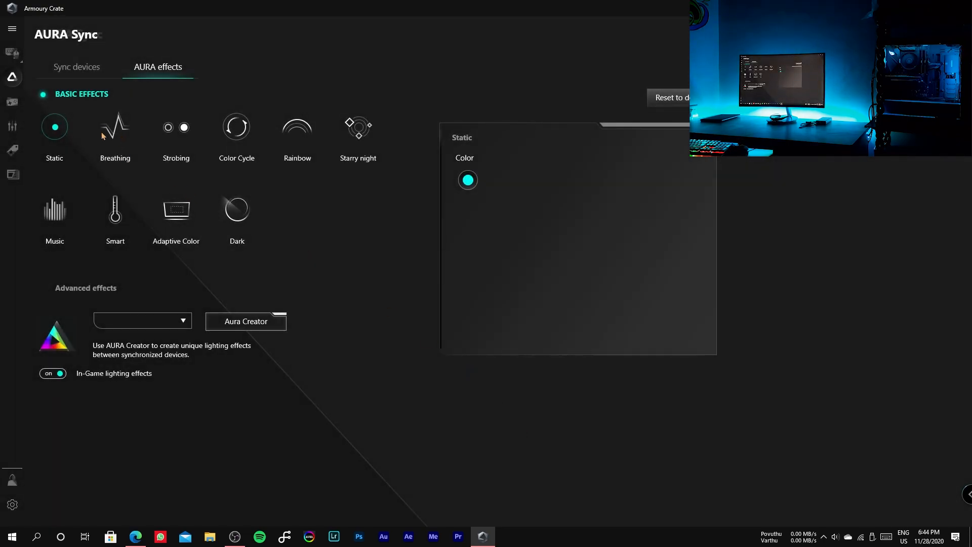
# Apply Breathing lighting and adjust its speed slider.
pyautogui.click(115, 127)
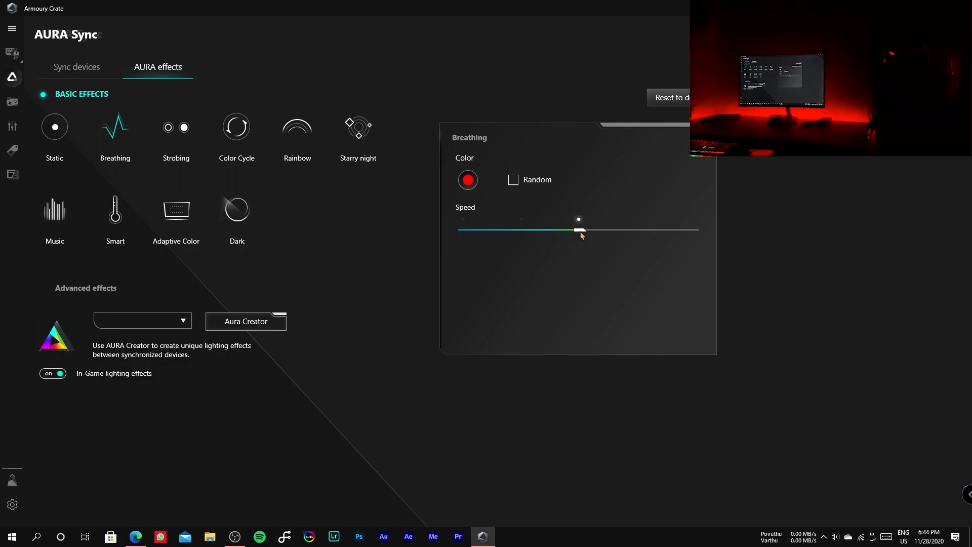
pyautogui.moveTo(578, 230); pyautogui.dragTo(693, 230)
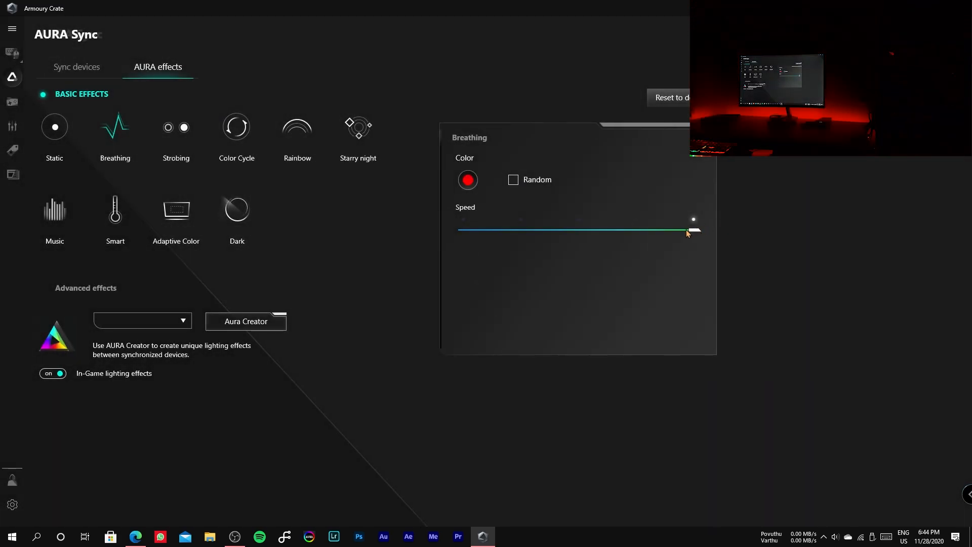
pyautogui.moveTo(693, 219); pyautogui.dragTo(462, 219)
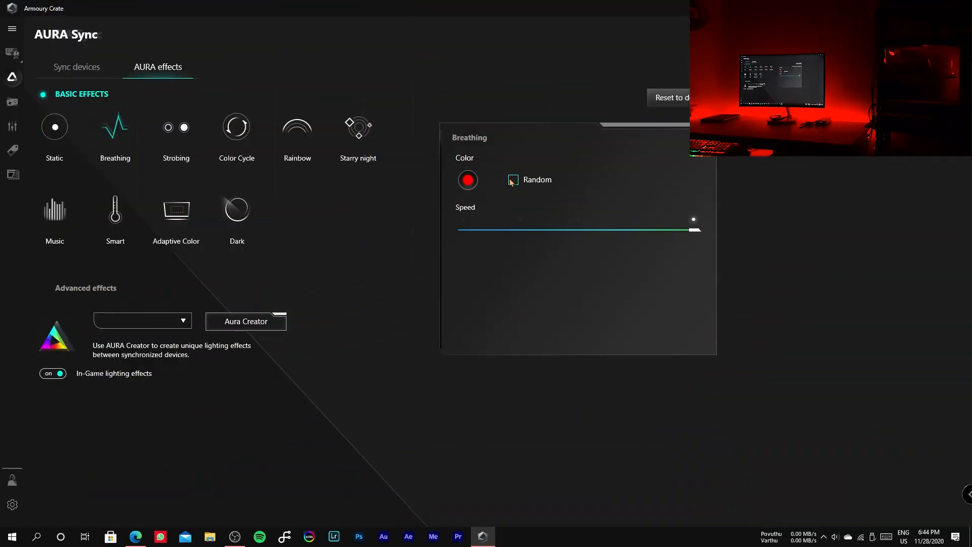
# Give Breathing a fixed green colour instead of random colours, then apply Strobing.
pyautogui.click(513, 179)
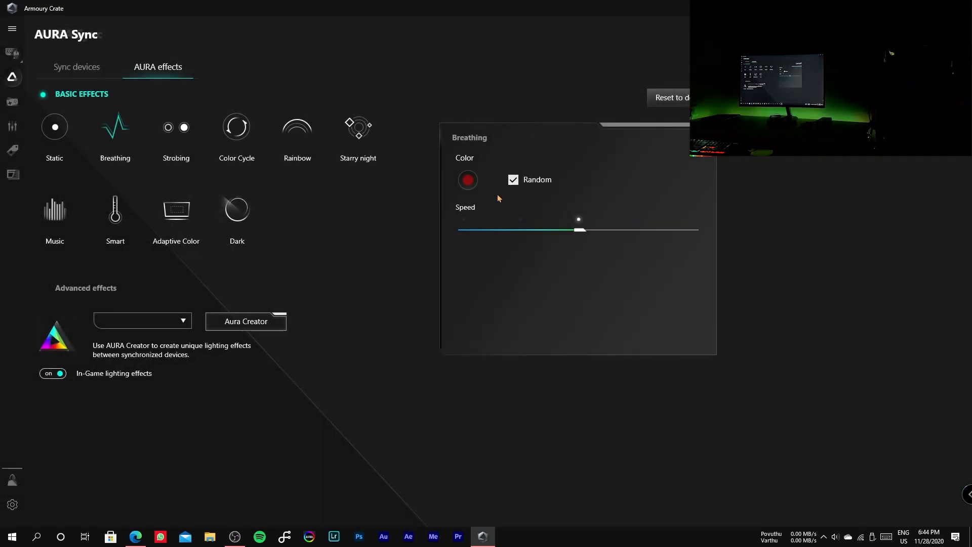
pyautogui.click(512, 180)
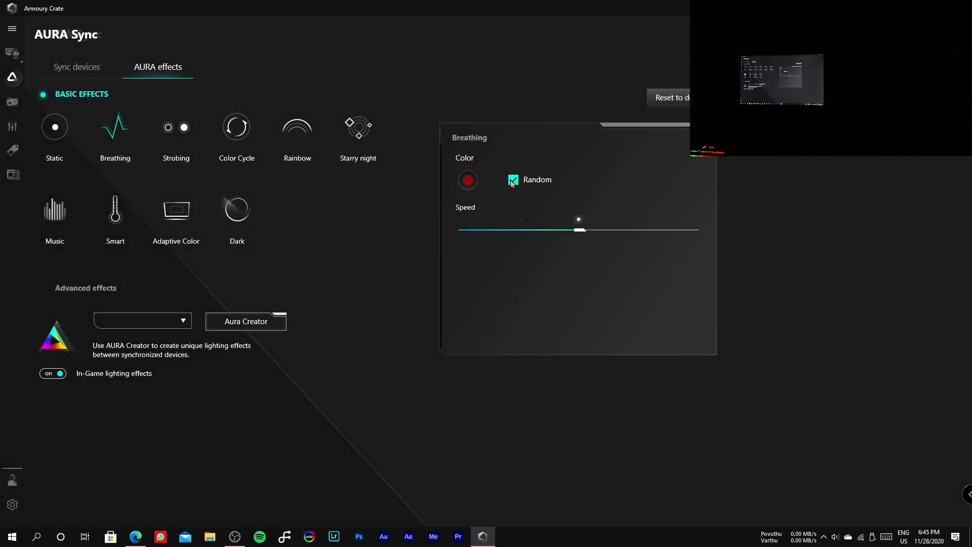
pyautogui.click(467, 180)
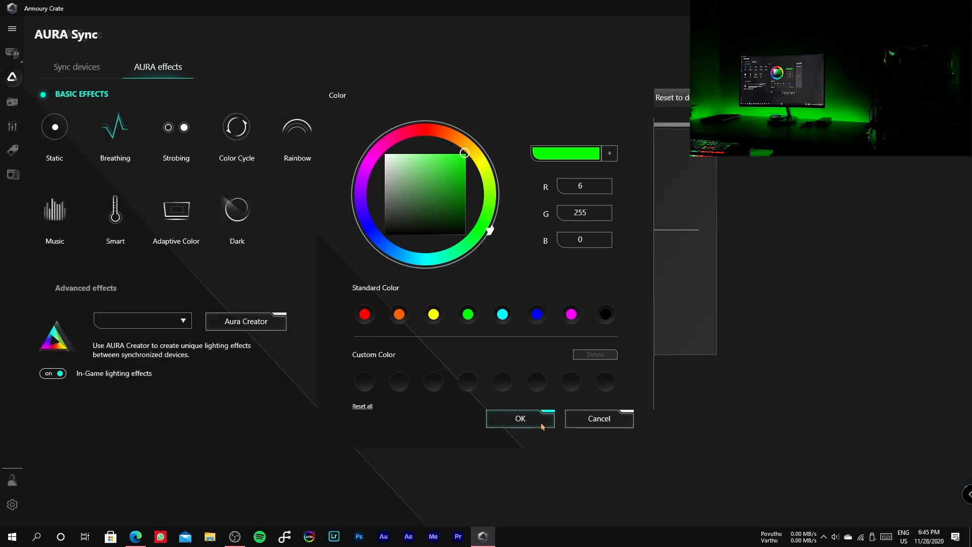
pyautogui.click(519, 418)
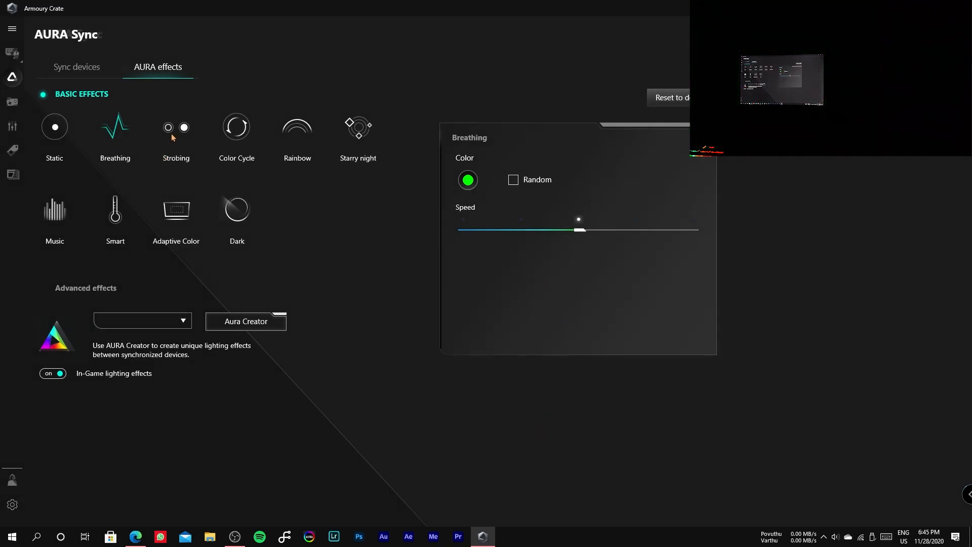
pyautogui.click(176, 127)
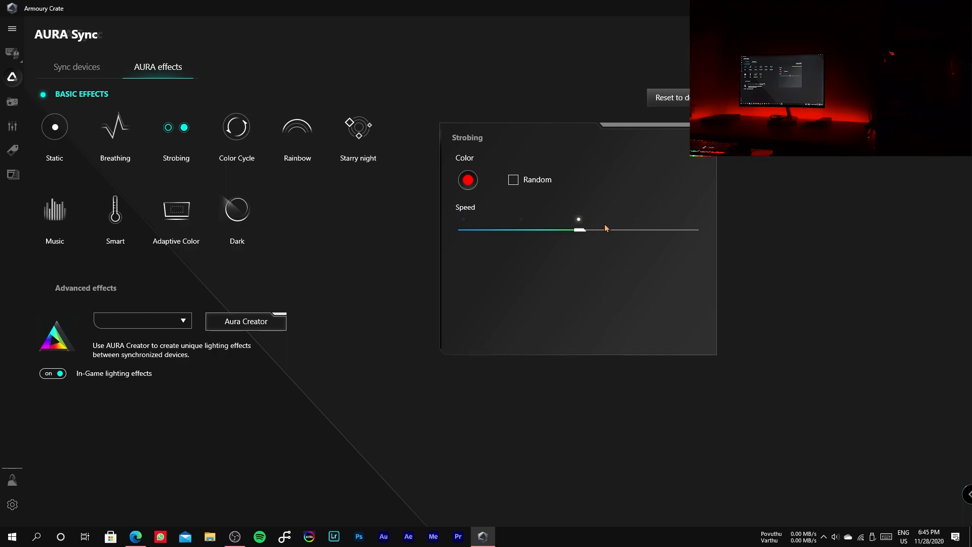
pyautogui.moveTo(579, 230); pyautogui.dragTo(685, 230)
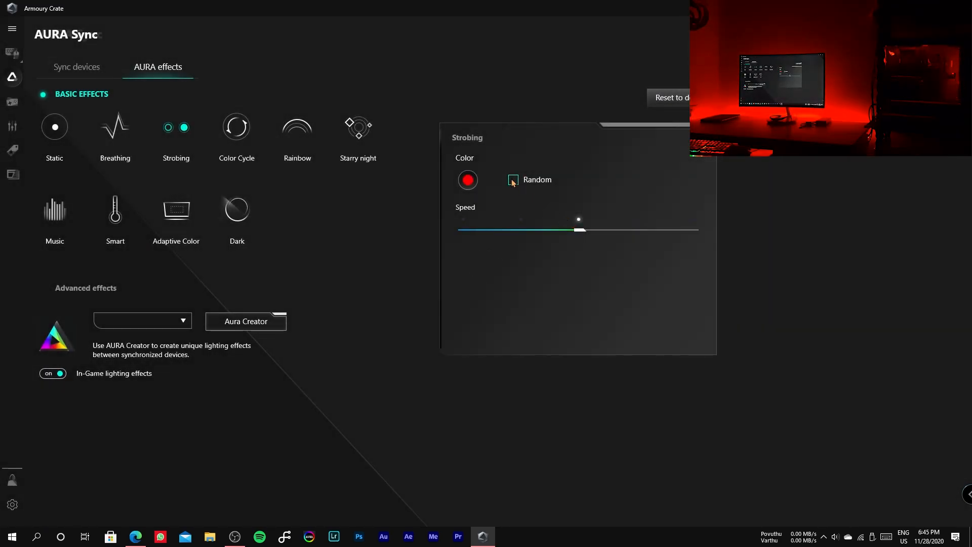
pyautogui.click(513, 180)
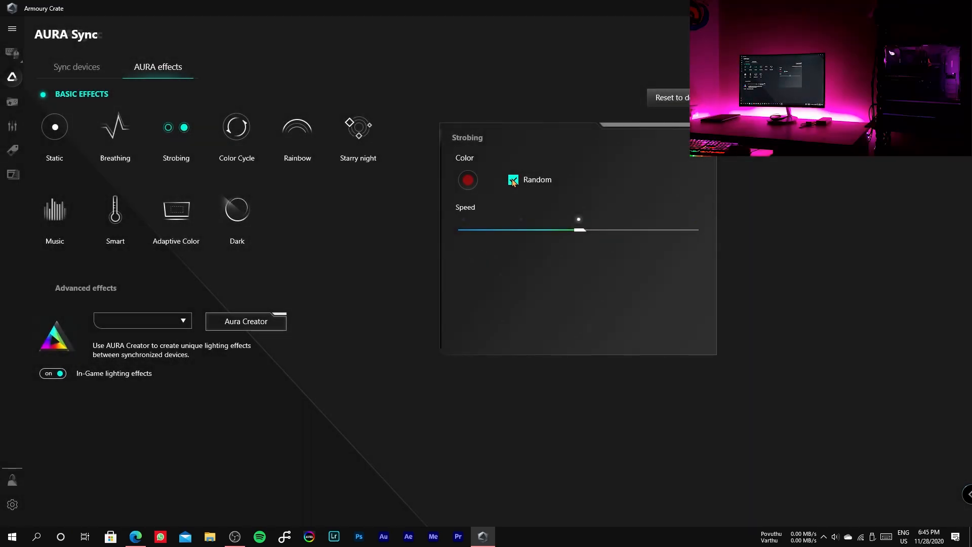
pyautogui.click(512, 179)
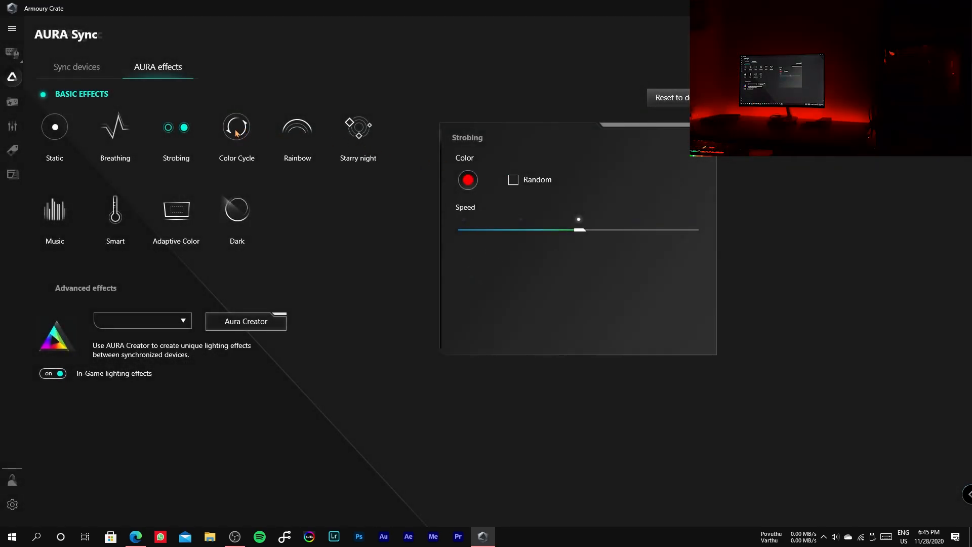
# Preview Color Cycle, then run Rainbow with the full-spectrum pattern at maximum speed.
pyautogui.click(236, 127)
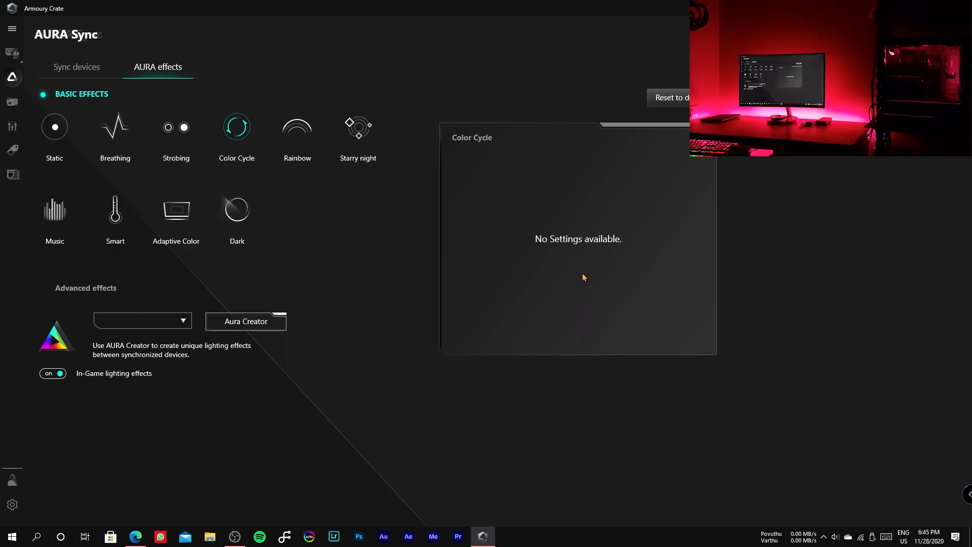
pyautogui.click(296, 127)
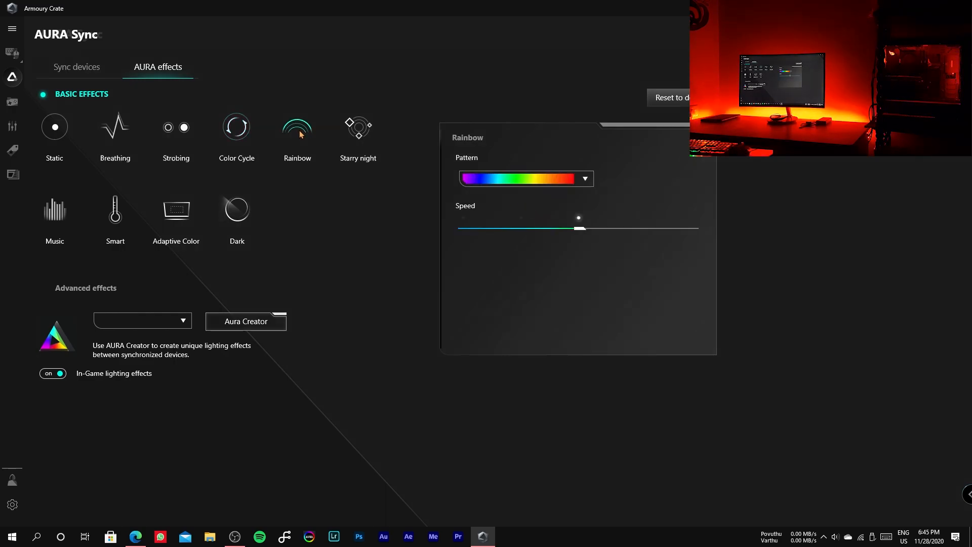
pyautogui.click(581, 179)
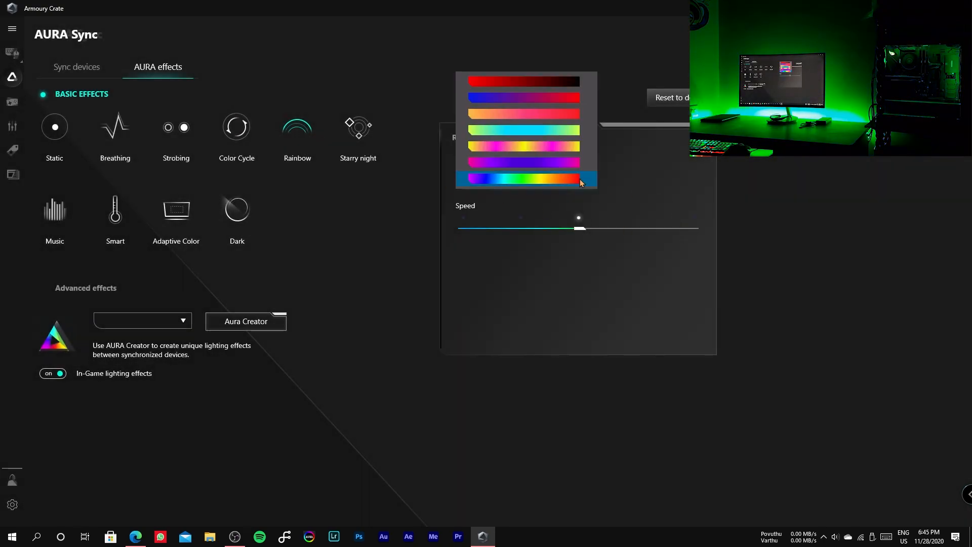
pyautogui.click(523, 179)
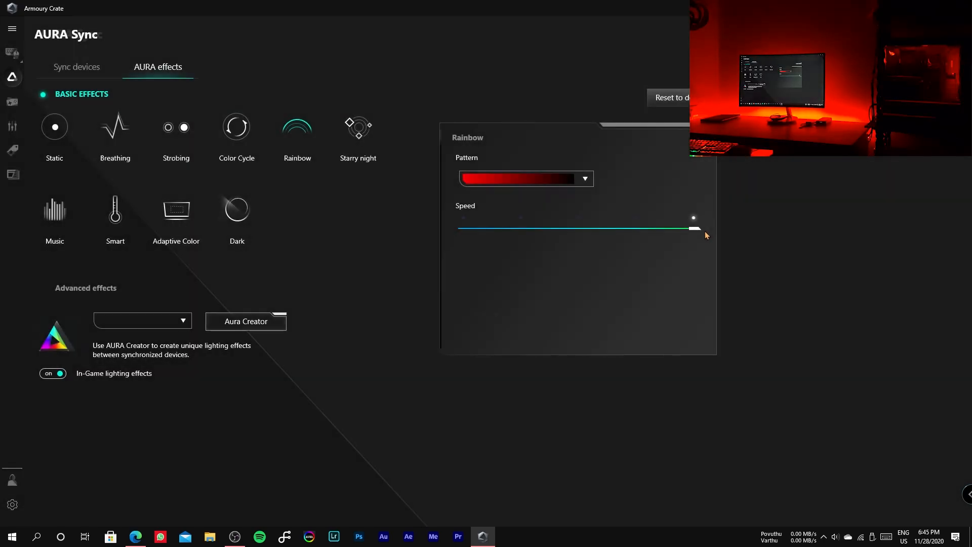
pyautogui.moveTo(693, 227); pyautogui.dragTo(668, 227)
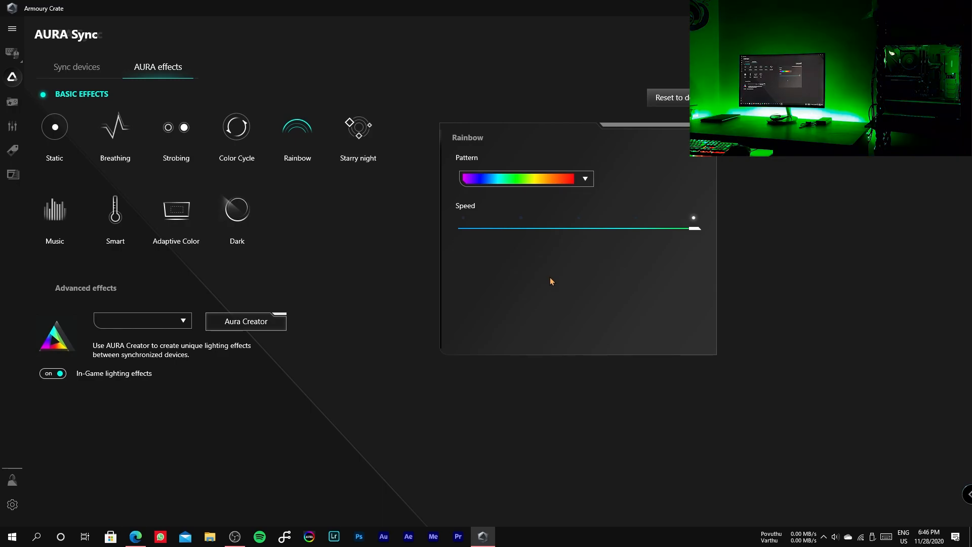
# Apply Starry night, try random star colours, and set the speed to medium.
pyautogui.click(358, 127)
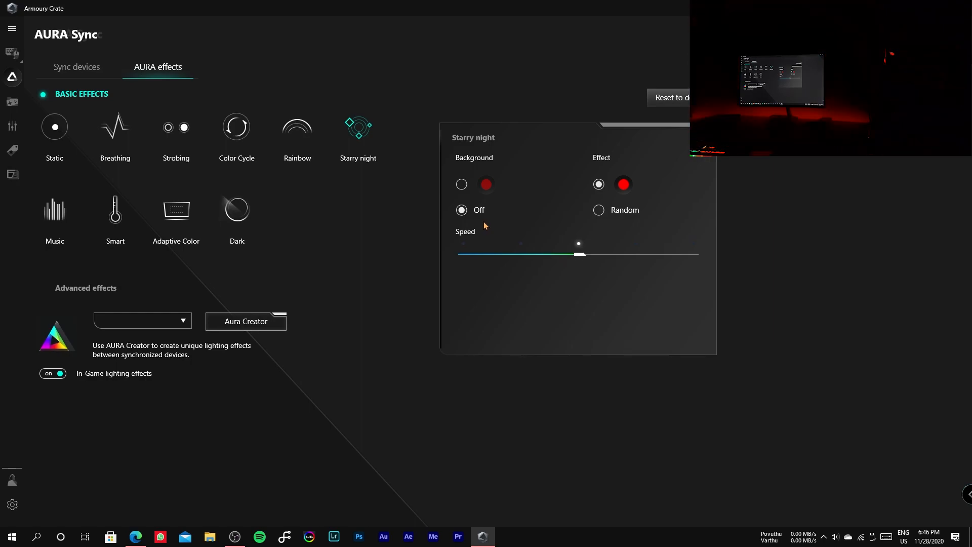
pyautogui.click(598, 210)
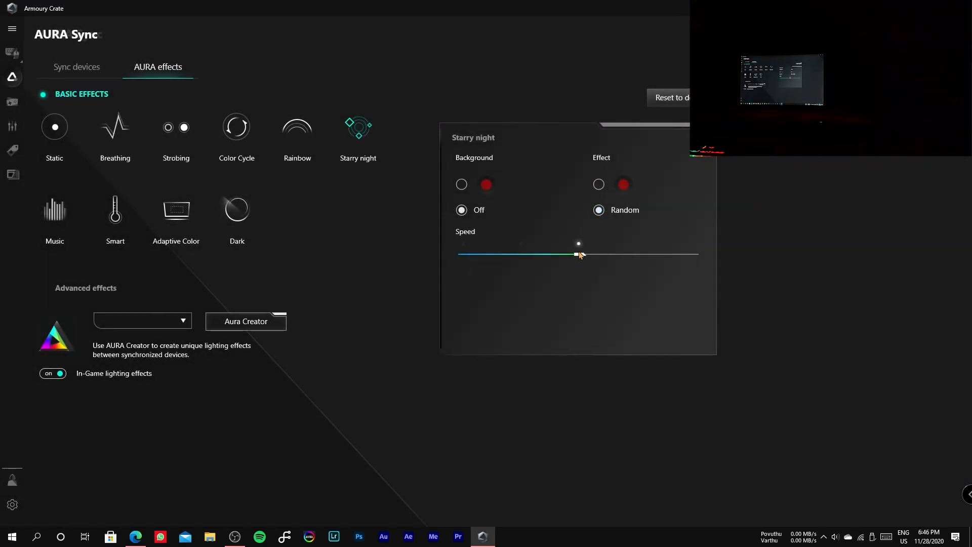
pyautogui.moveTo(578, 254); pyautogui.dragTo(552, 254)
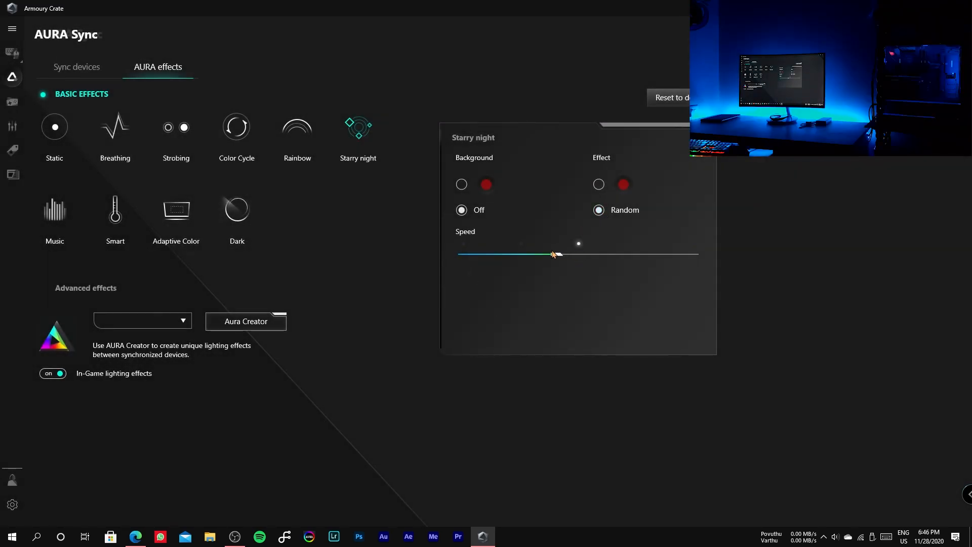
pyautogui.moveTo(577, 243); pyautogui.dragTo(462, 254)
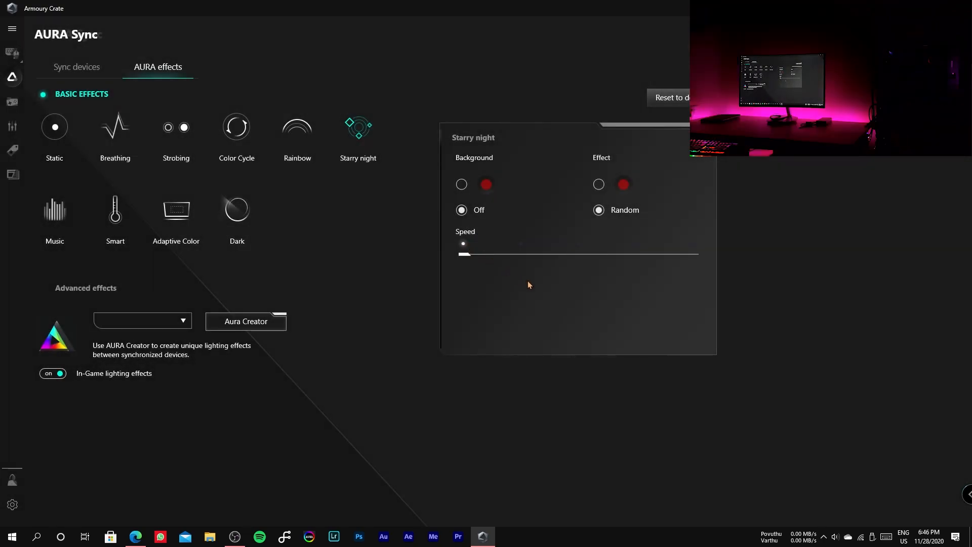
pyautogui.click(598, 210)
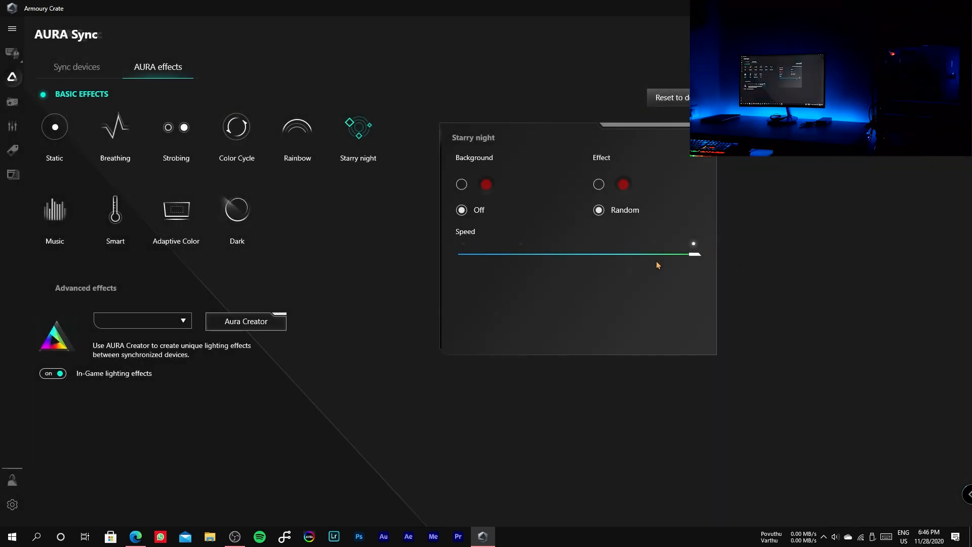
pyautogui.moveTo(693, 243); pyautogui.dragTo(578, 243)
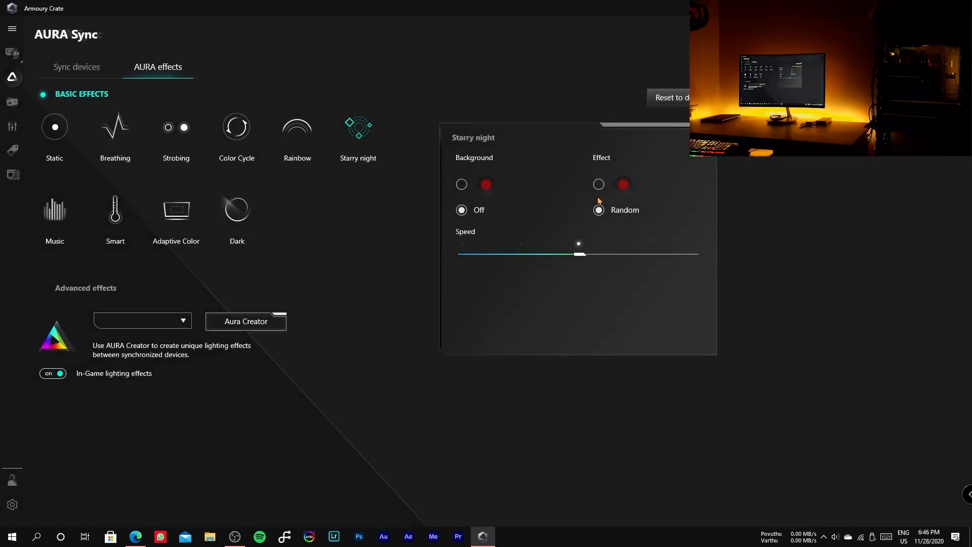
# Switch the stars to a single green colour, apply Music lighting, and bring up Edge.
pyautogui.click(597, 184)
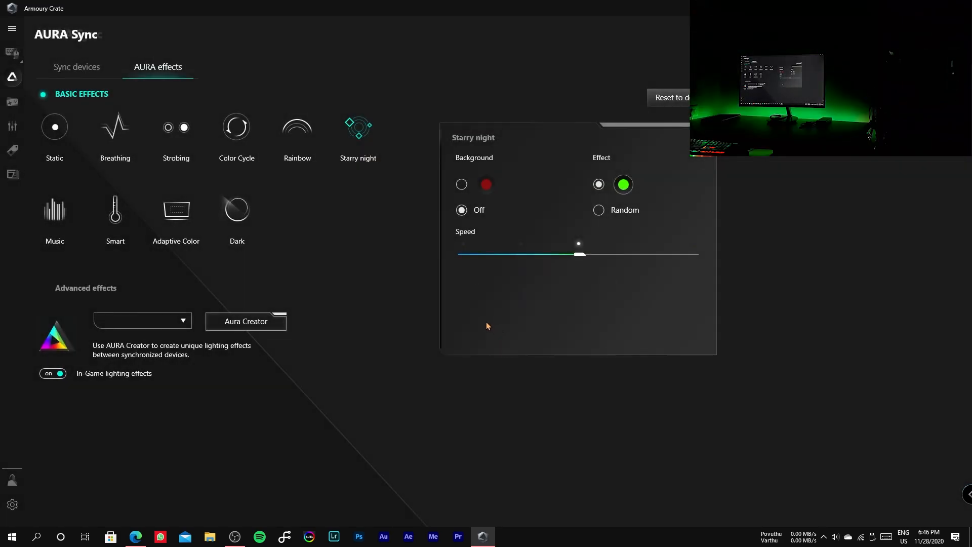
pyautogui.click(54, 209)
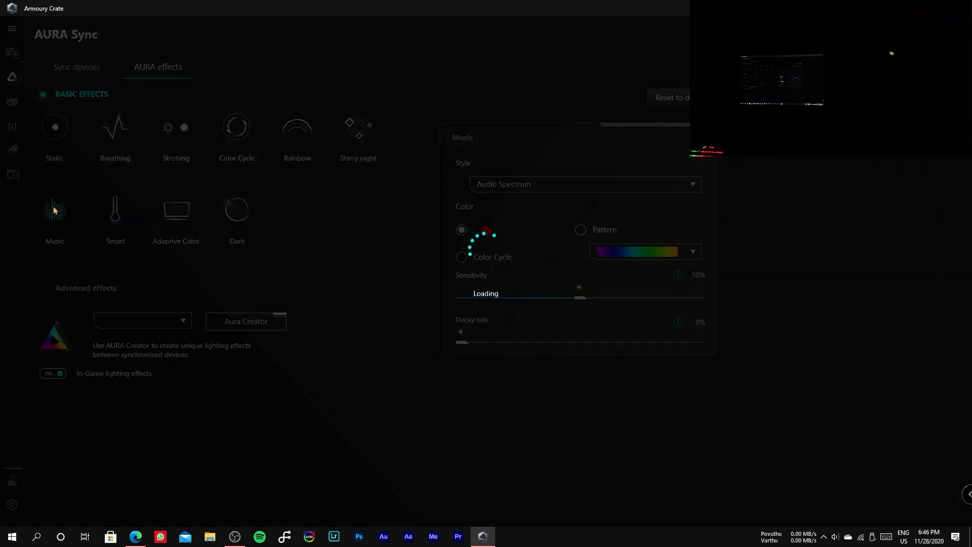
pyautogui.click(135, 536)
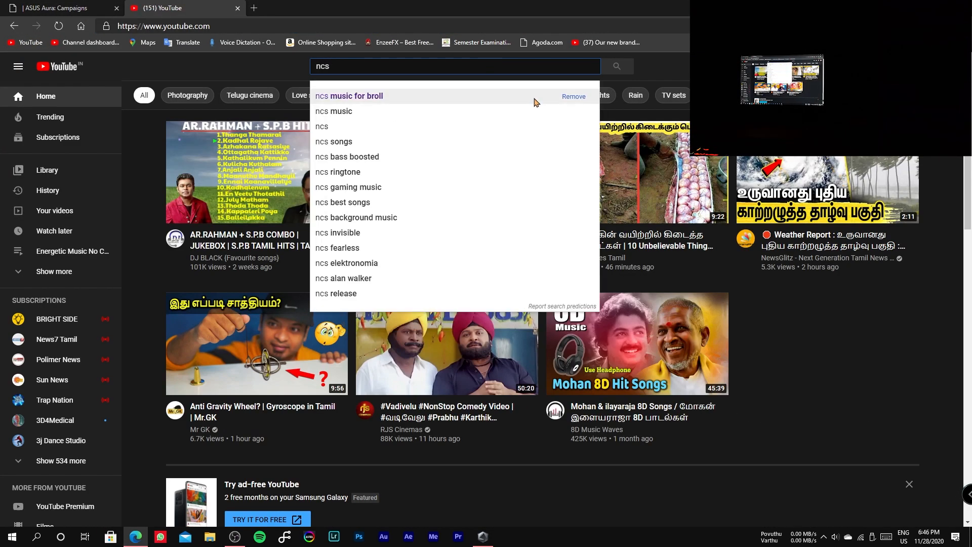
# Pick the NCS music suggestion from the YouTube search box.
pyautogui.click(340, 111)
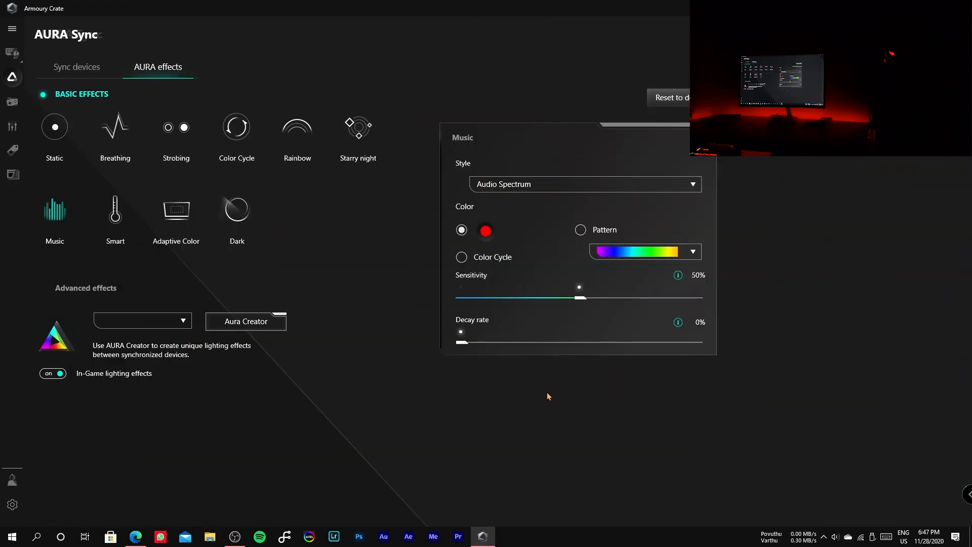
# Set the Music lighting to cycle through colours and try the Beat Box style.
pyautogui.click(461, 257)
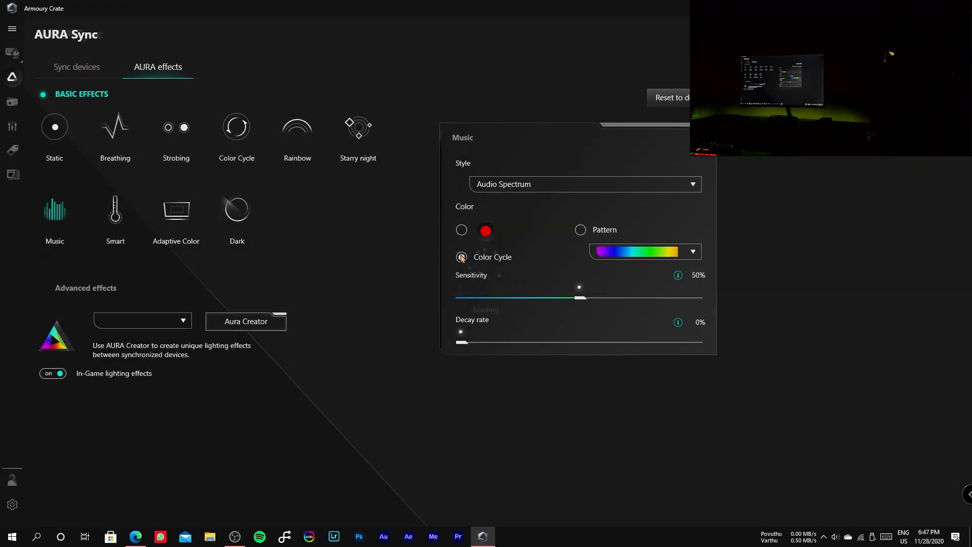
pyautogui.click(461, 257)
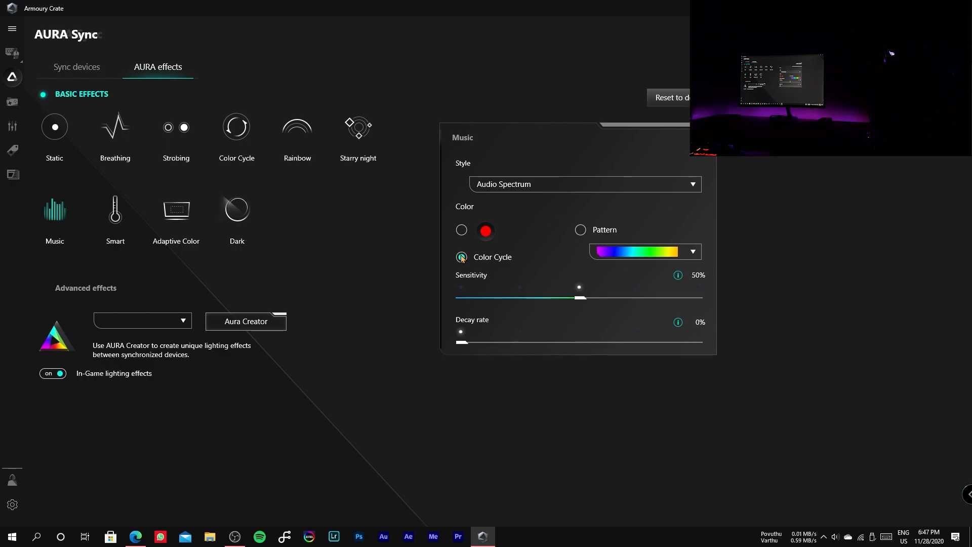
pyautogui.click(583, 183)
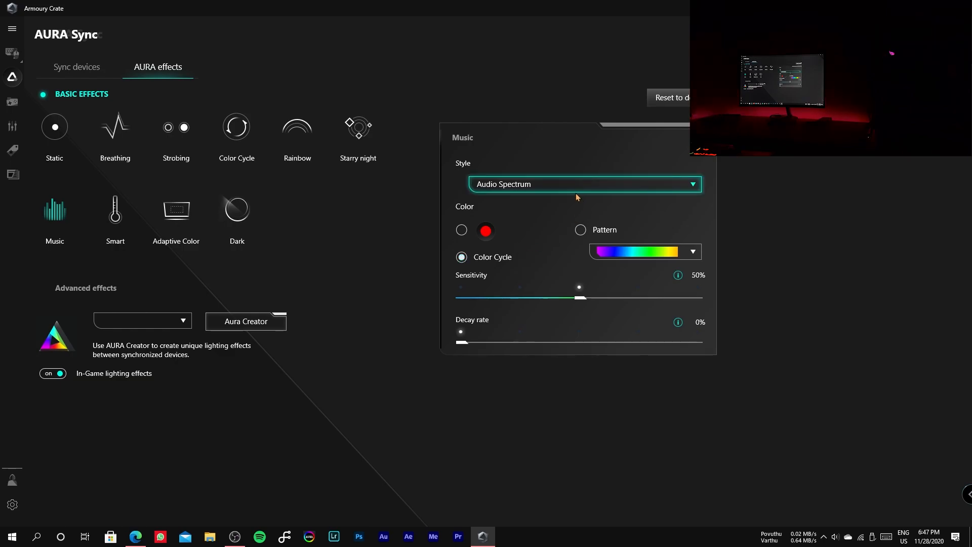
pyautogui.click(582, 183)
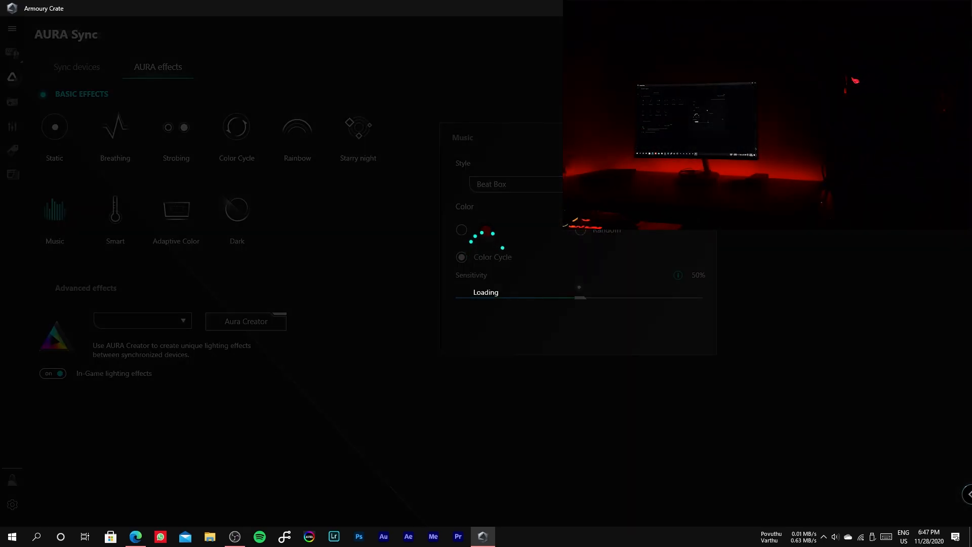
pyautogui.click(486, 230)
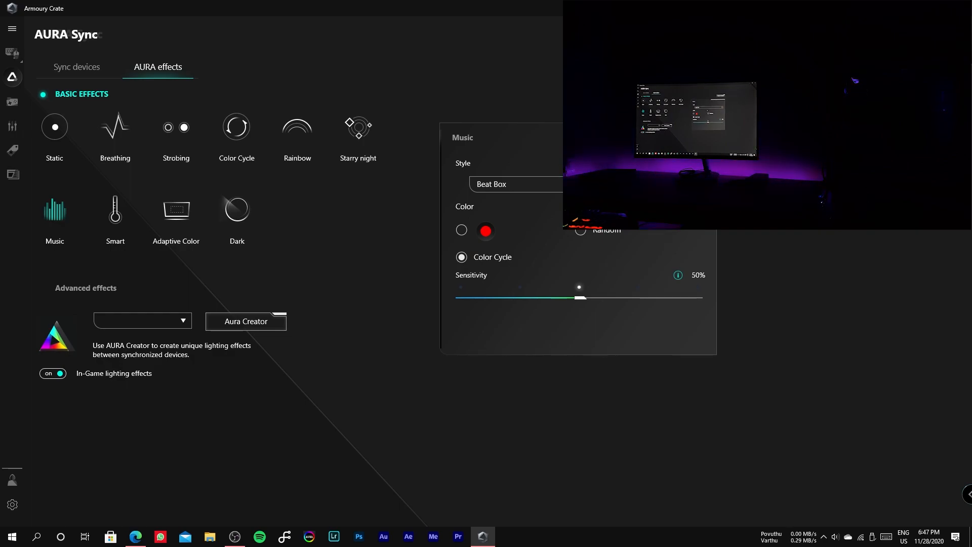
# Try the Waterfall Music style, then the Wave style.
pyautogui.click(517, 183)
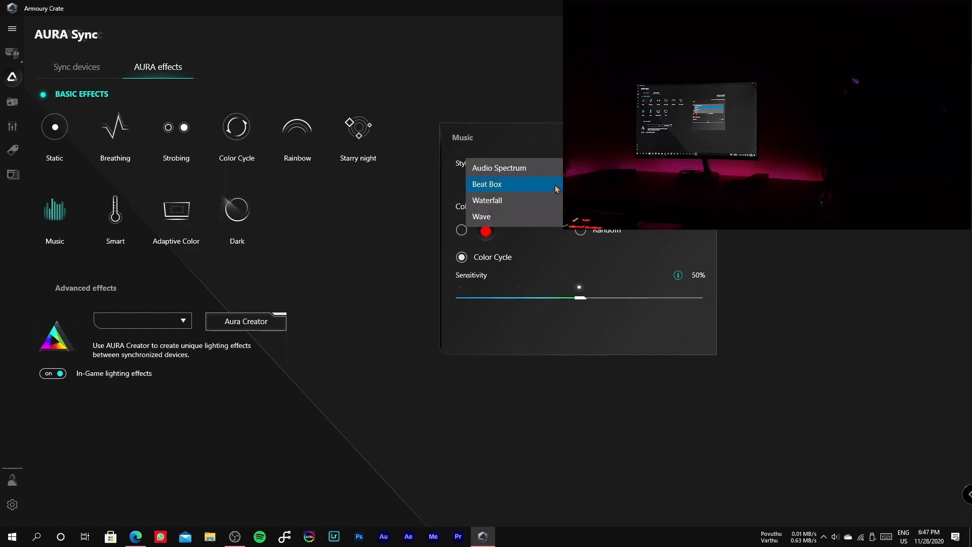
pyautogui.click(487, 199)
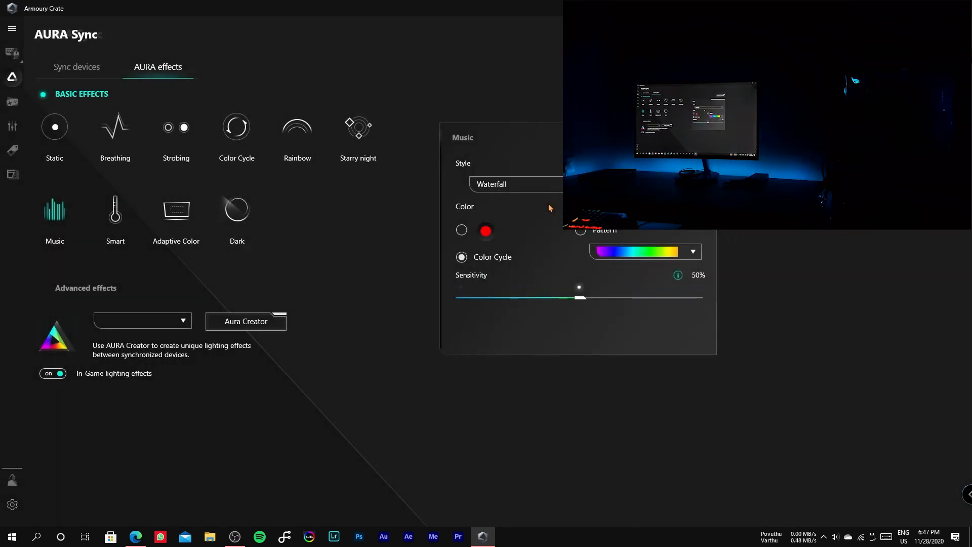
pyautogui.click(516, 184)
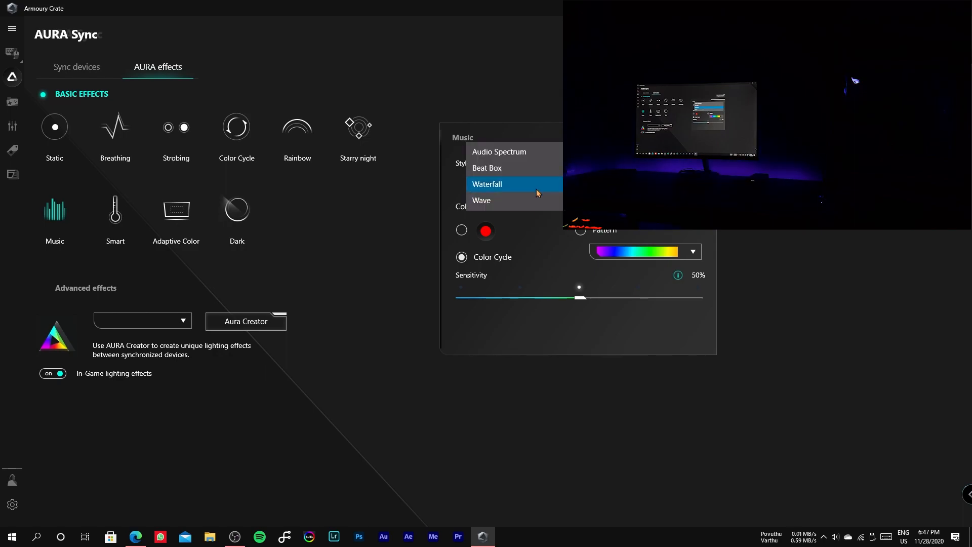
pyautogui.click(481, 200)
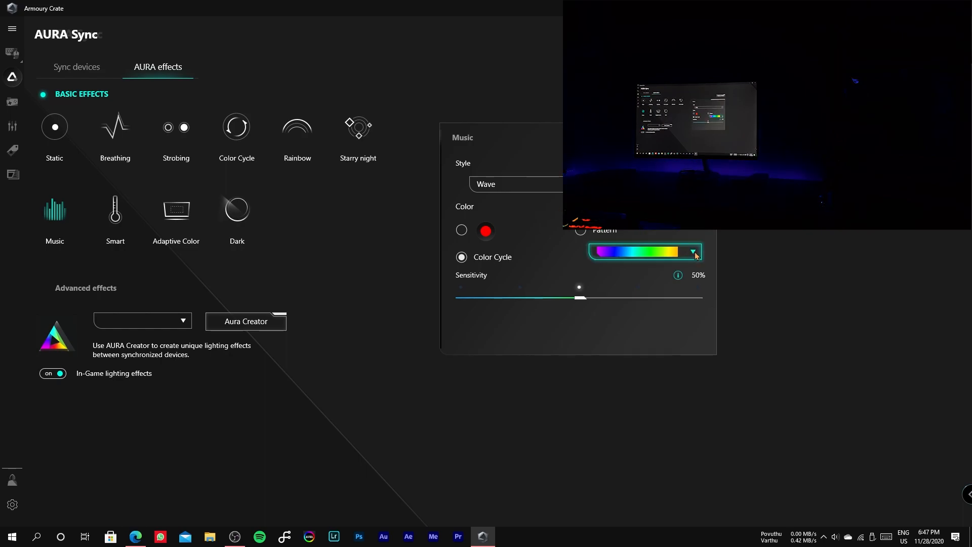
# Pick the red pattern and switch the Music style to Audio Spectrum.
pyautogui.click(692, 251)
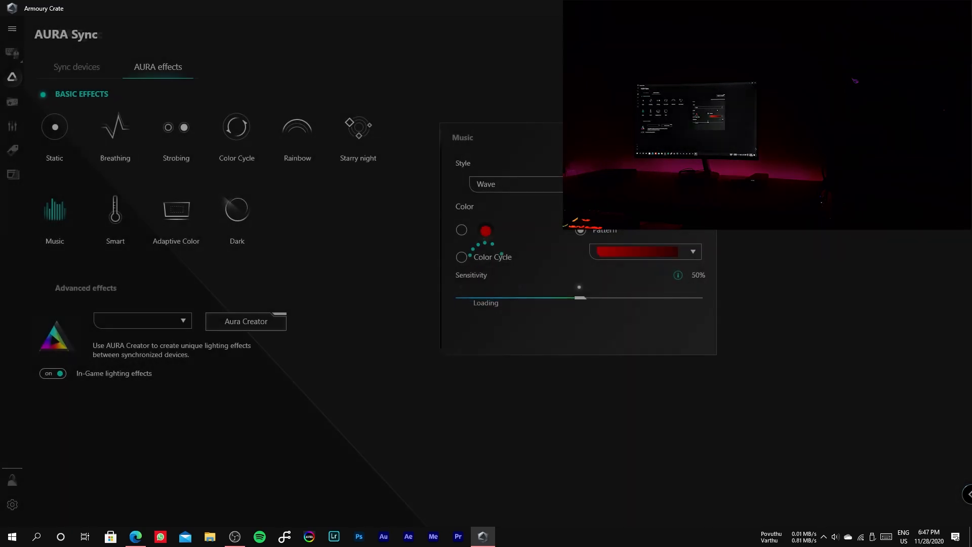
pyautogui.click(517, 183)
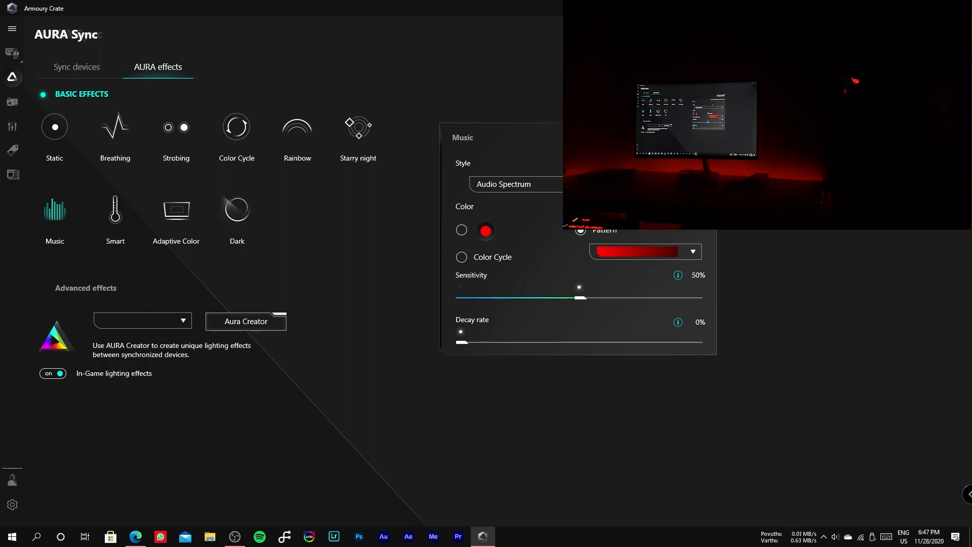
pyautogui.click(115, 209)
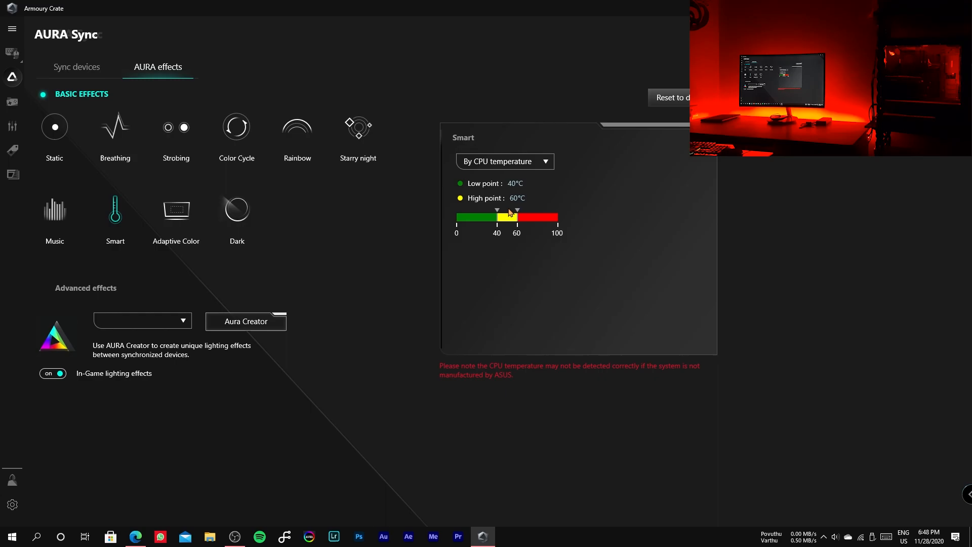
# Base the Smart effect on CPU usage instead of temperature, and bring up Task Manager.
pyautogui.click(504, 161)
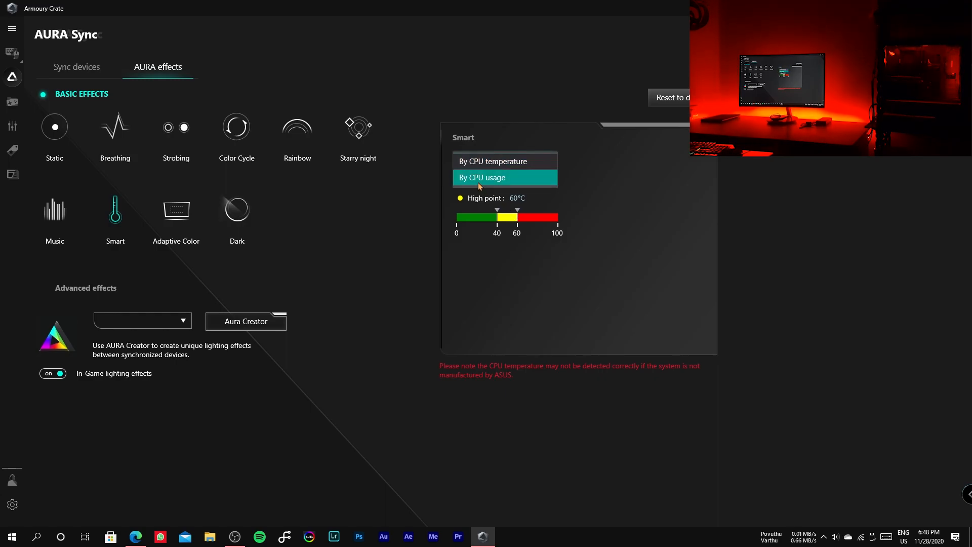
pyautogui.click(481, 177)
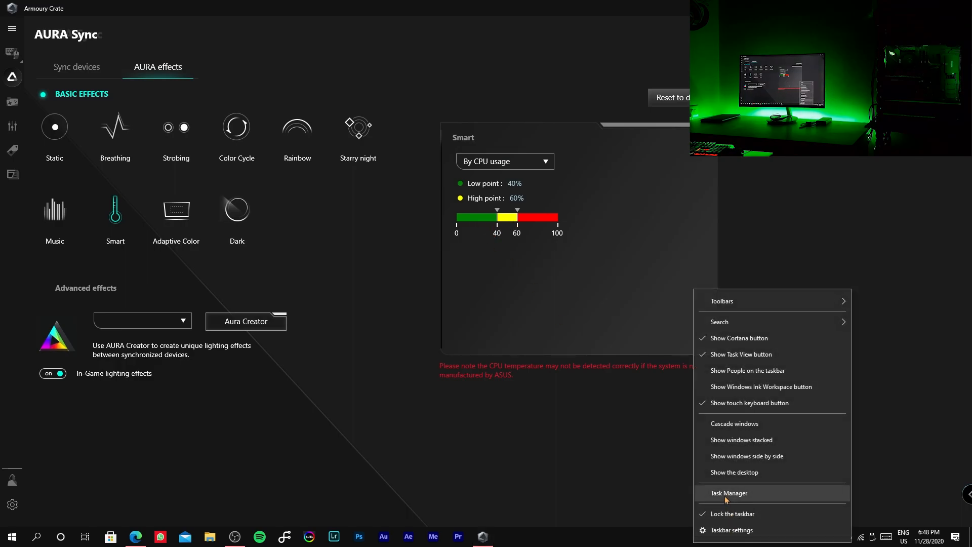
pyautogui.click(729, 492)
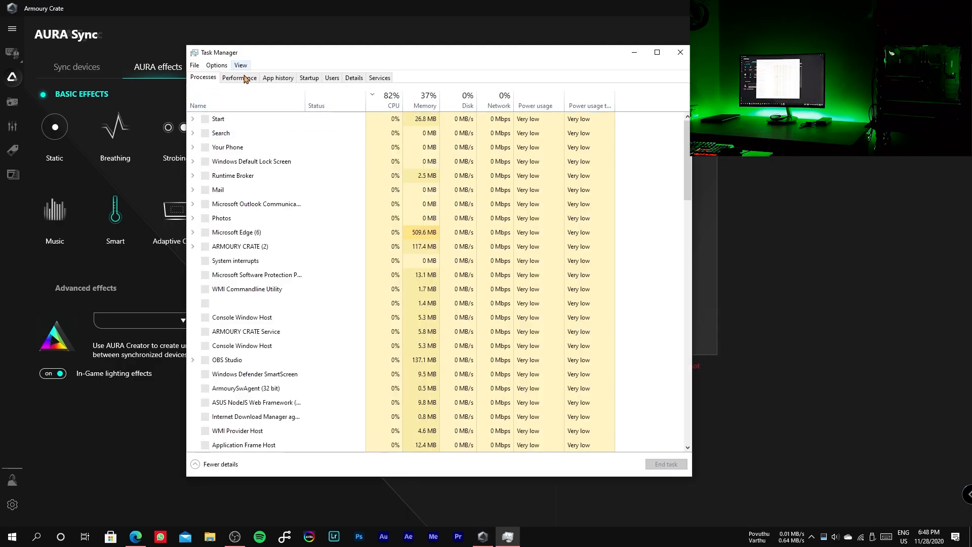
# View the CPU performance details in Task Manager.
pyautogui.click(238, 77)
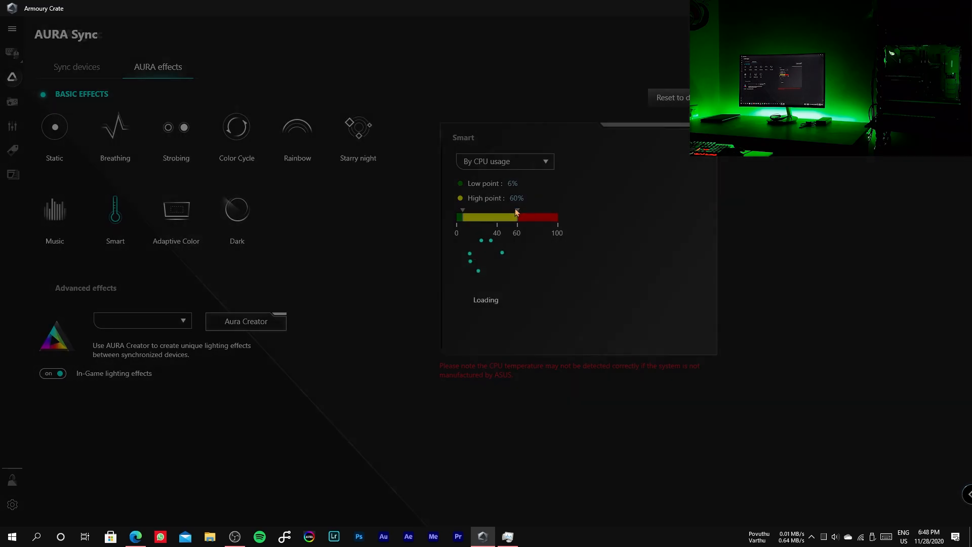
# Drag the Smart thresholds toward zero, then back to 41% low and 59% high.
pyautogui.moveTo(516, 216); pyautogui.dragTo(499, 217)
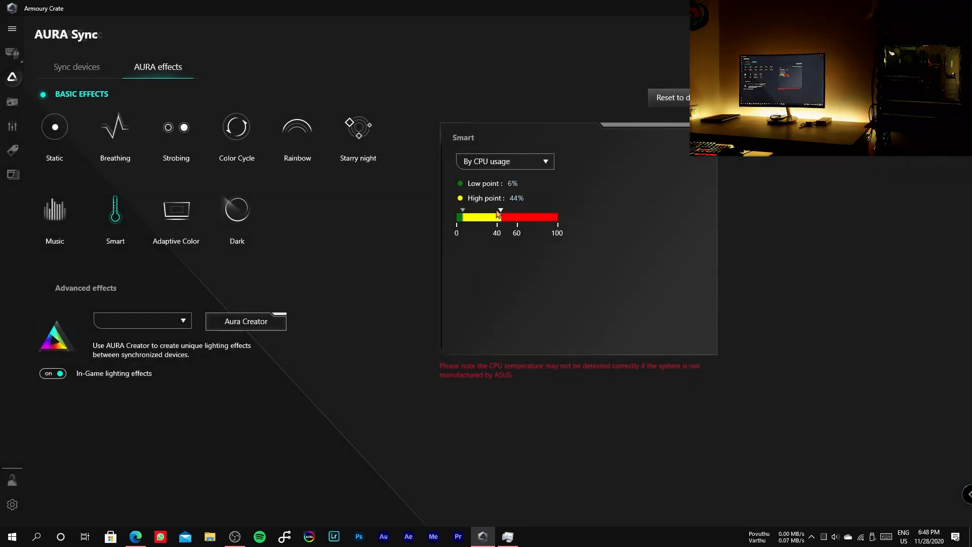
pyautogui.moveTo(499, 217); pyautogui.dragTo(467, 217)
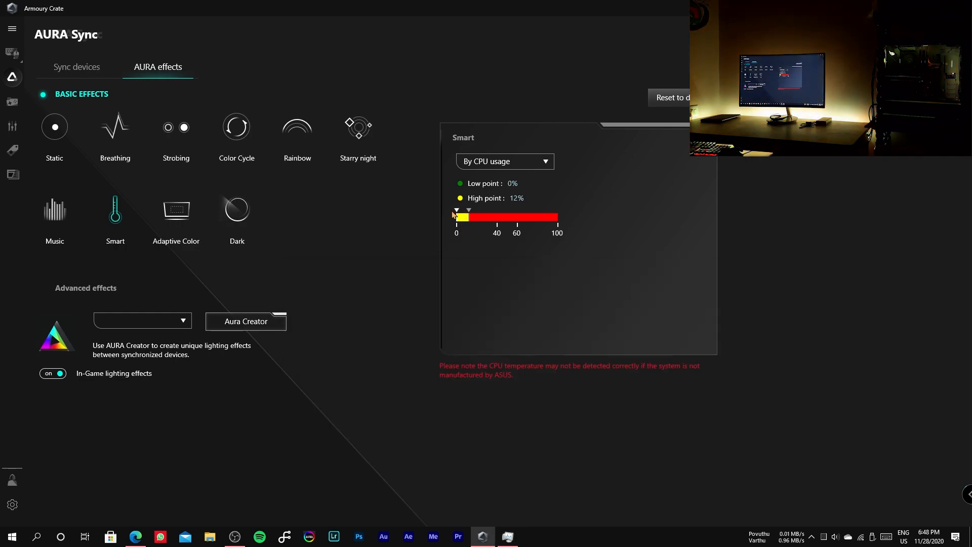
pyautogui.moveTo(464, 217); pyautogui.dragTo(455, 216)
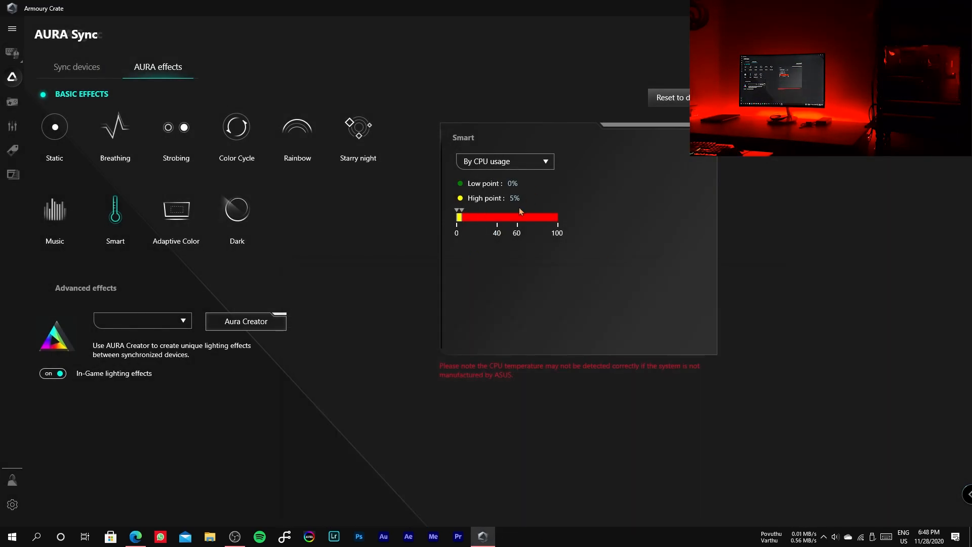
pyautogui.moveTo(458, 217); pyautogui.dragTo(496, 216)
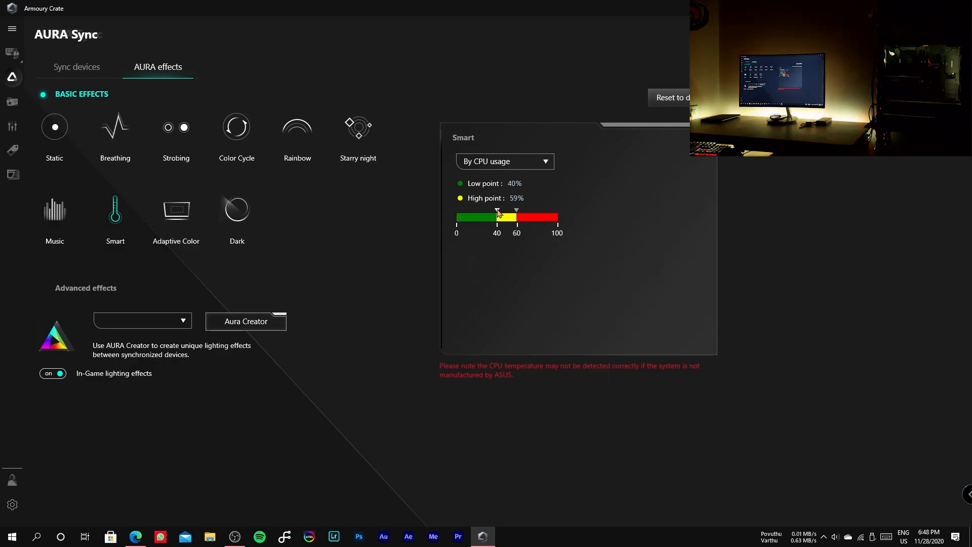
pyautogui.moveTo(496, 210); pyautogui.dragTo(499, 209)
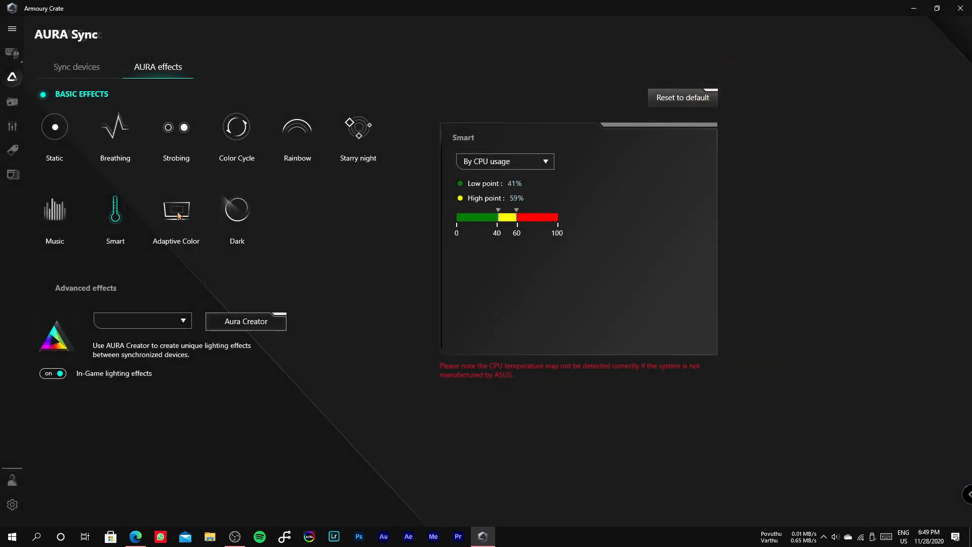
# Apply Adaptive Color, cancel the detection area customization, and bring Armoury Crate back to the front.
pyautogui.click(176, 209)
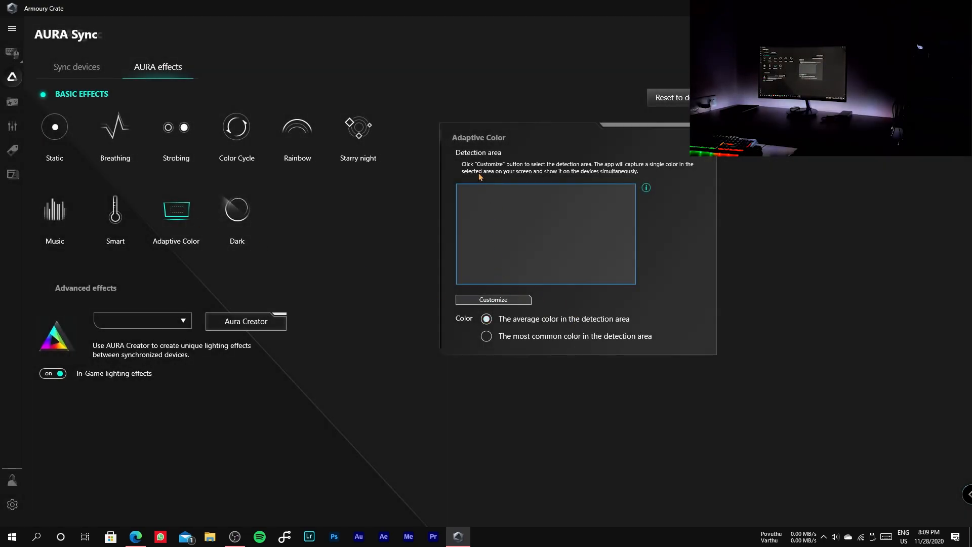
pyautogui.moveTo(489, 259)
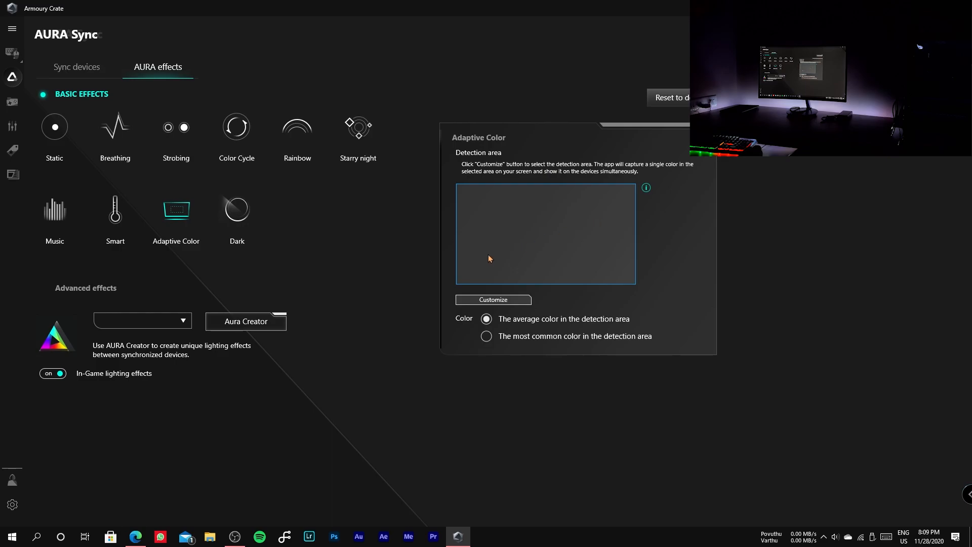
pyautogui.moveTo(621, 267)
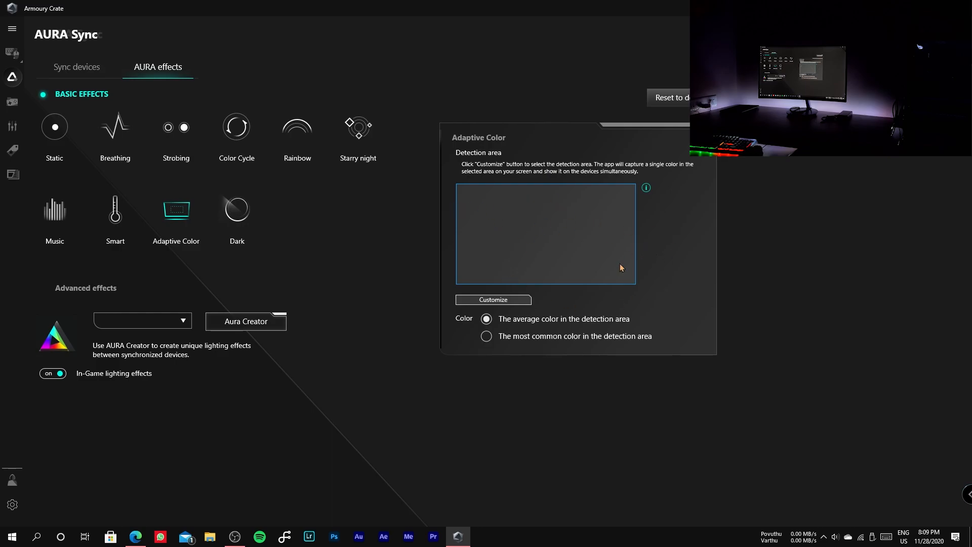
pyautogui.click(492, 299)
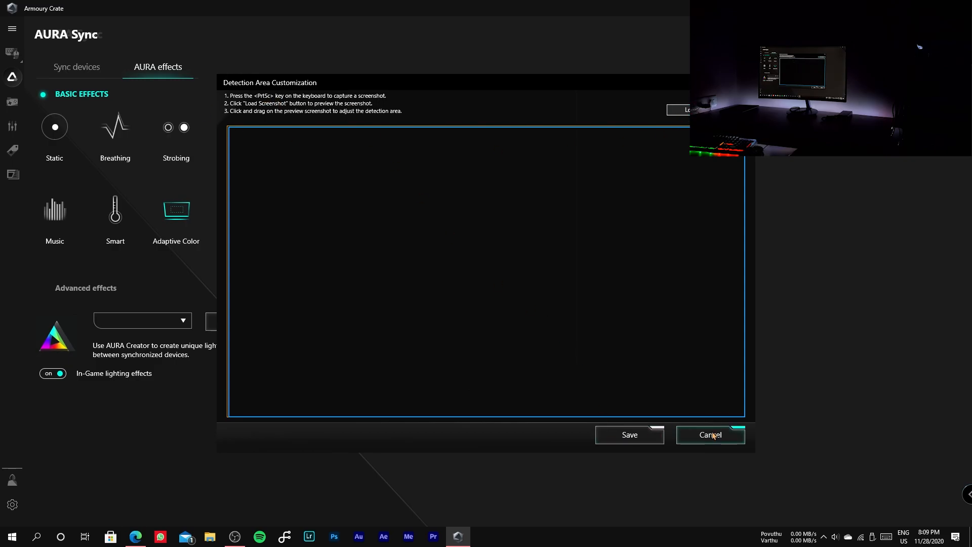
pyautogui.click(709, 435)
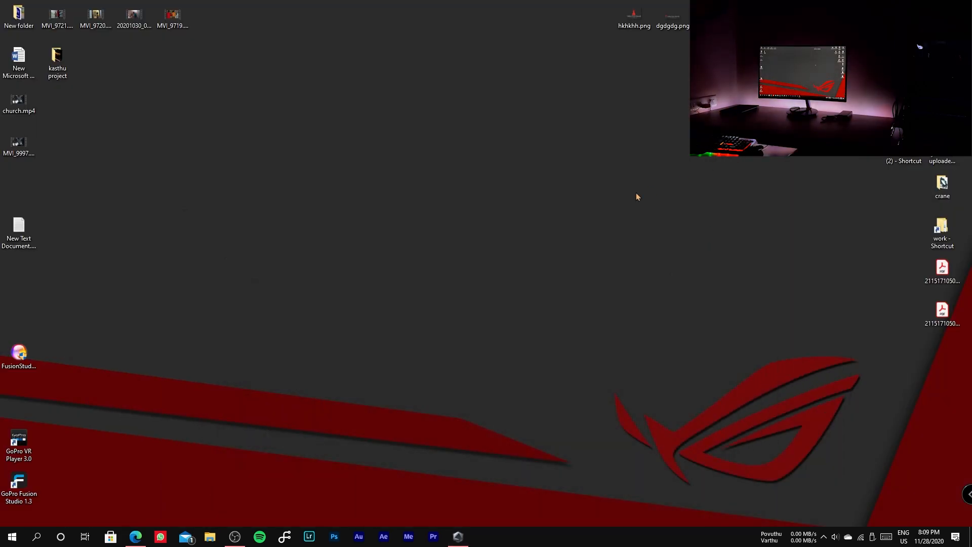
pyautogui.moveTo(460, 515)
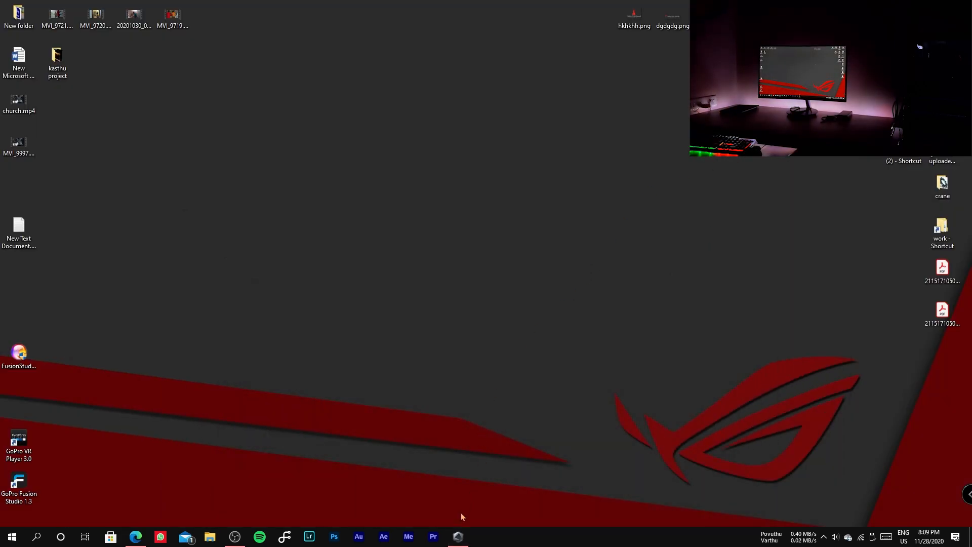
pyautogui.click(457, 536)
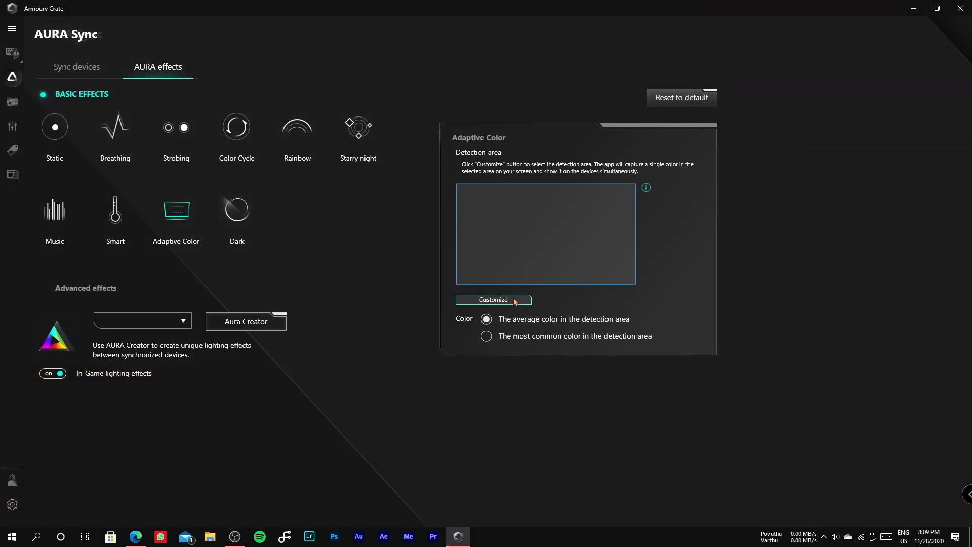
# Reopen the Adaptive Color detection area customization dialog.
pyautogui.click(492, 299)
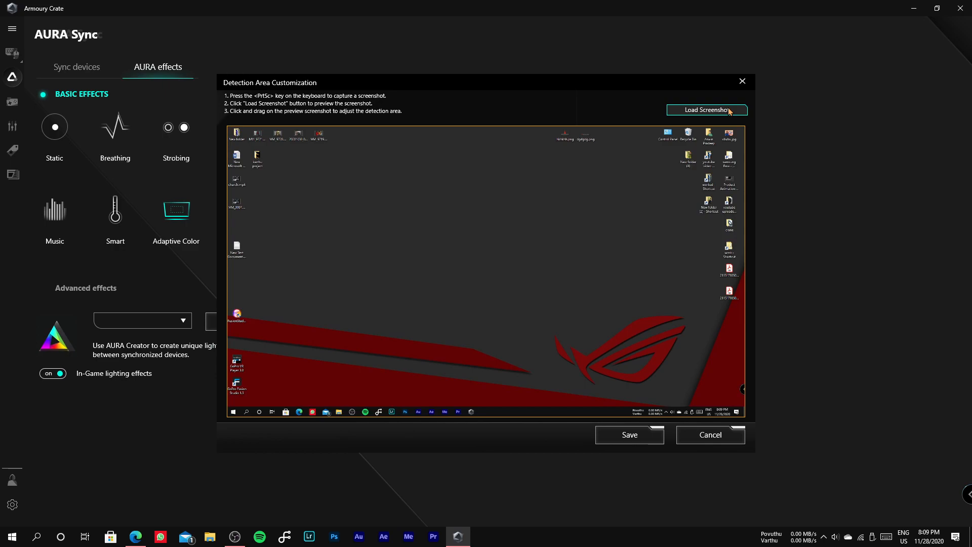
pyautogui.moveTo(440, 168)
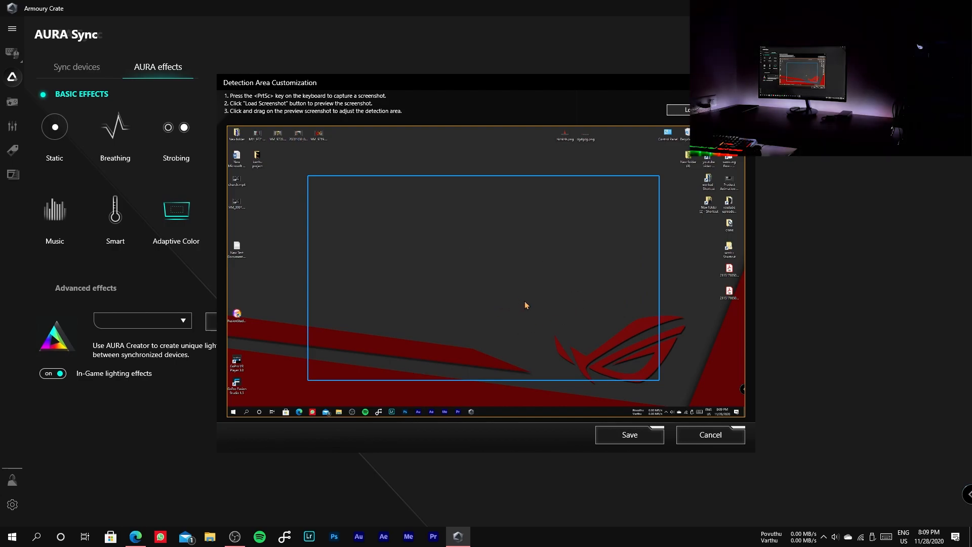
pyautogui.moveTo(383, 206)
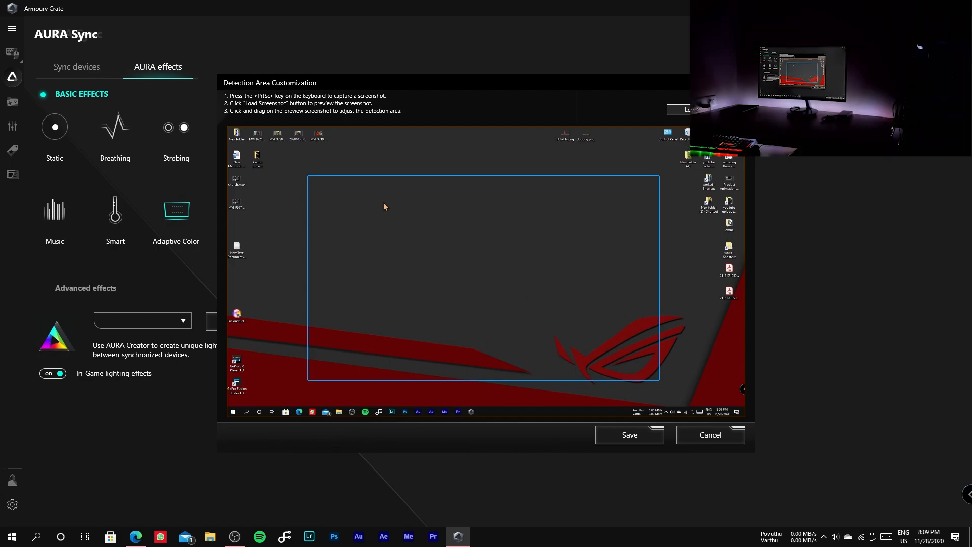
pyautogui.moveTo(229, 130)
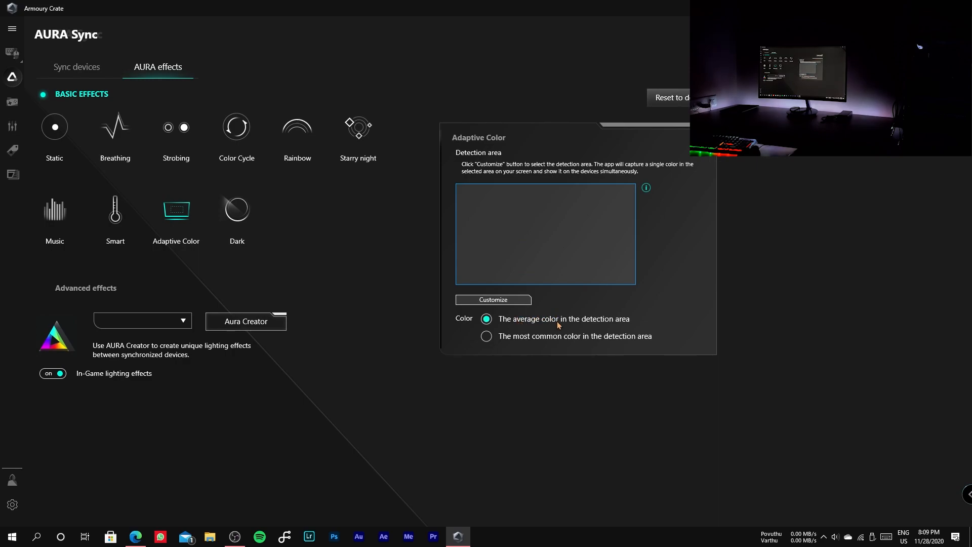
pyautogui.moveTo(519, 320)
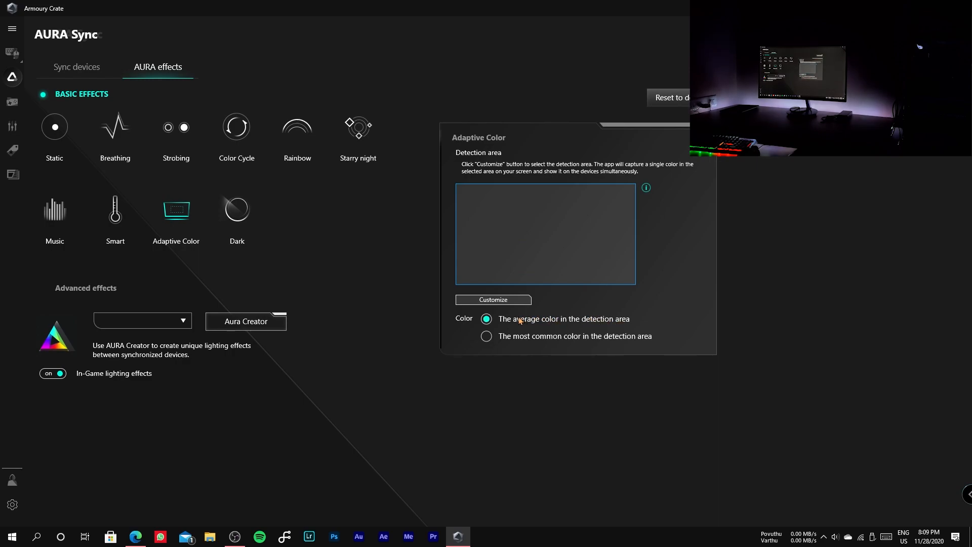
pyautogui.moveTo(553, 322)
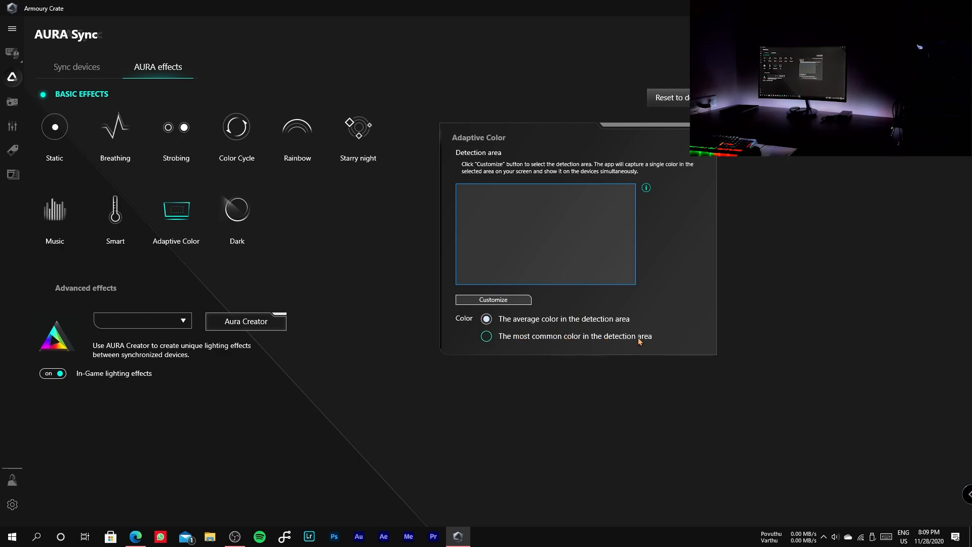
# Choose 'The most common color in the detection area' and minimize Armoury Crate.
pyautogui.click(486, 319)
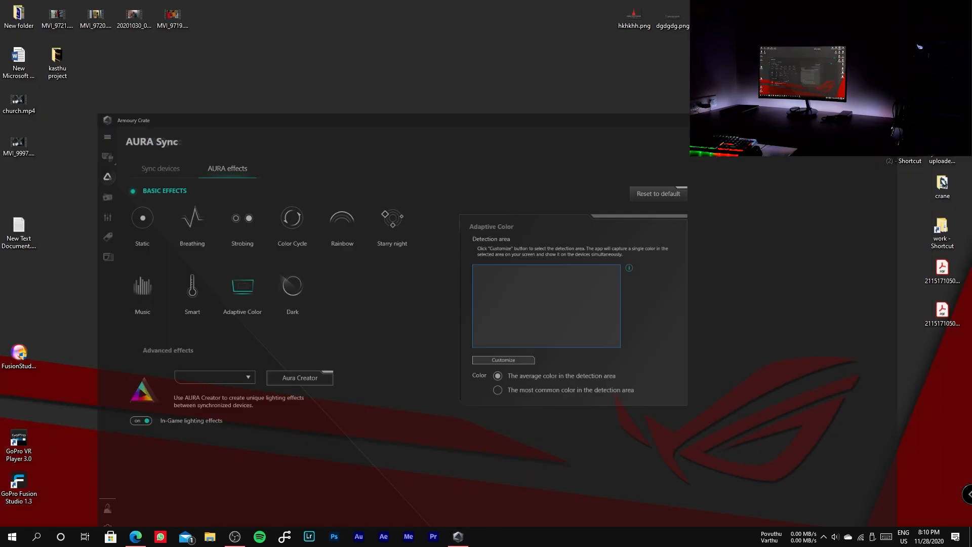
pyautogui.click(135, 535)
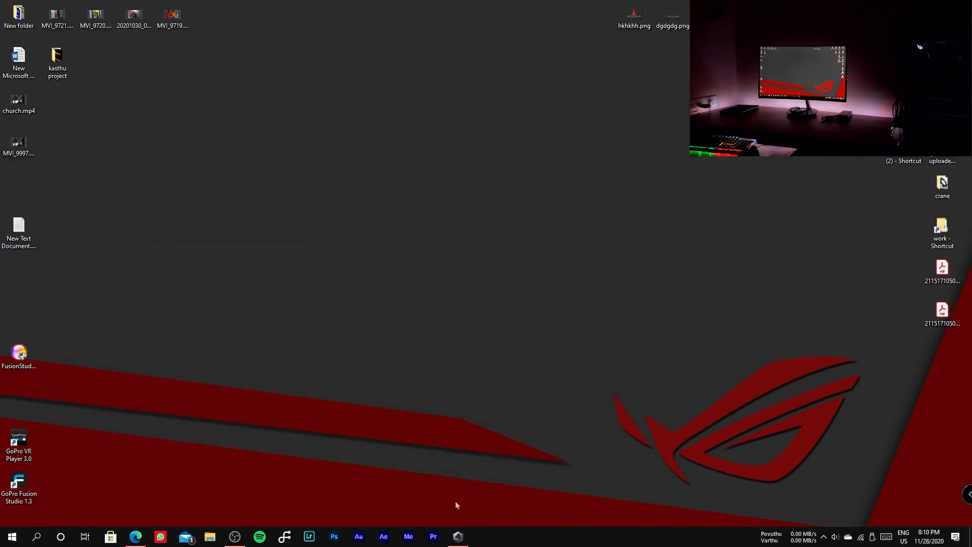
# Restore Armoury Crate, redraw the detection box around the screen centre, and save it.
pyautogui.click(483, 536)
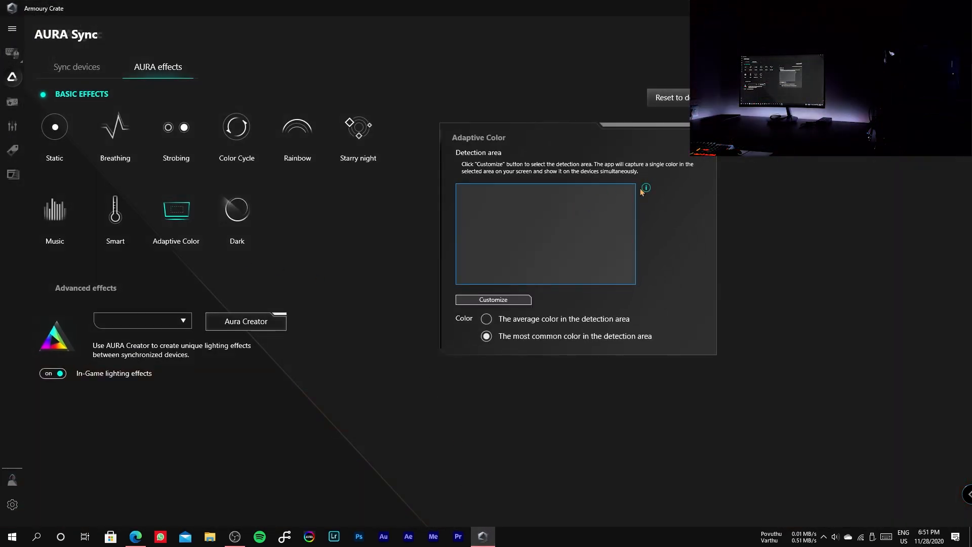
pyautogui.click(492, 299)
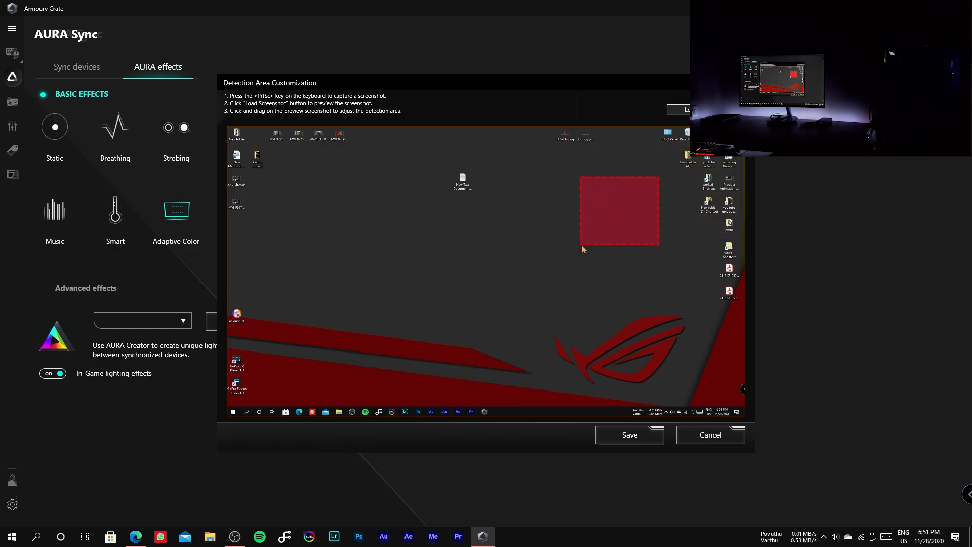
pyautogui.moveTo(582, 248); pyautogui.dragTo(640, 387)
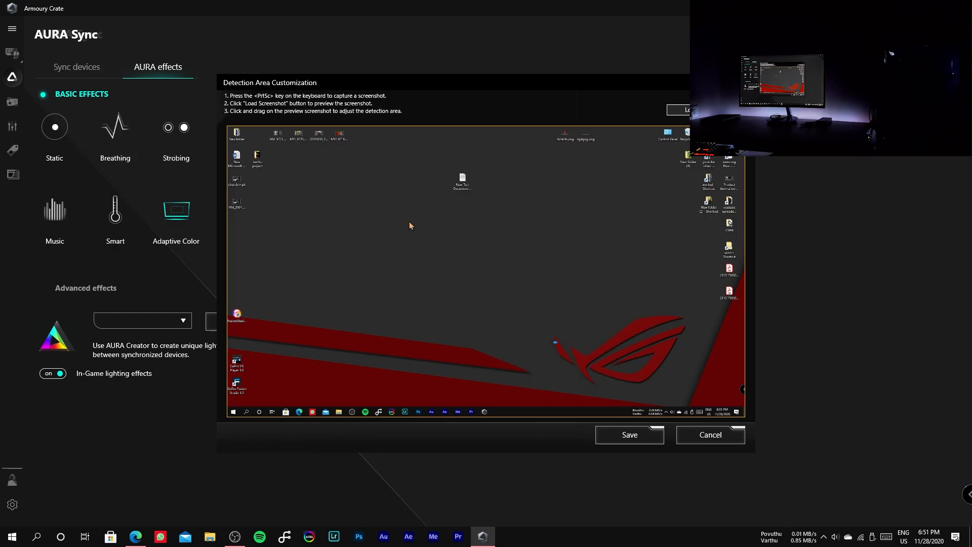
pyautogui.moveTo(405, 215); pyautogui.dragTo(578, 333)
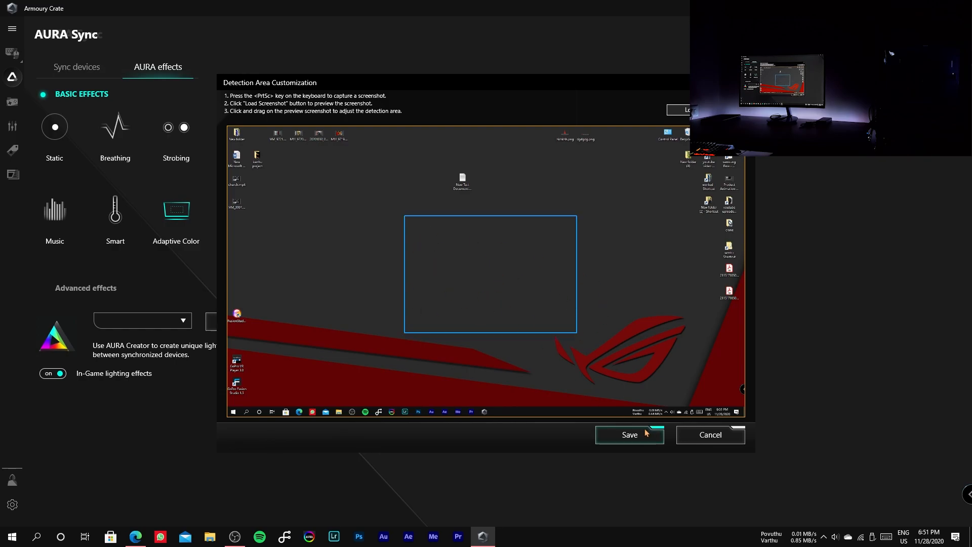
pyautogui.click(628, 434)
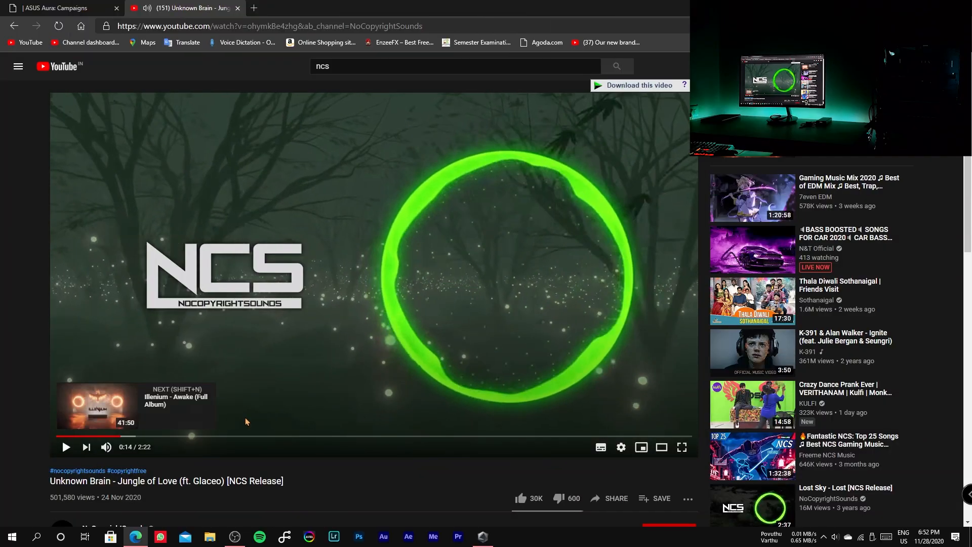
# Bring Armoury Crate back and select the Dark lighting effect.
pyautogui.click(482, 537)
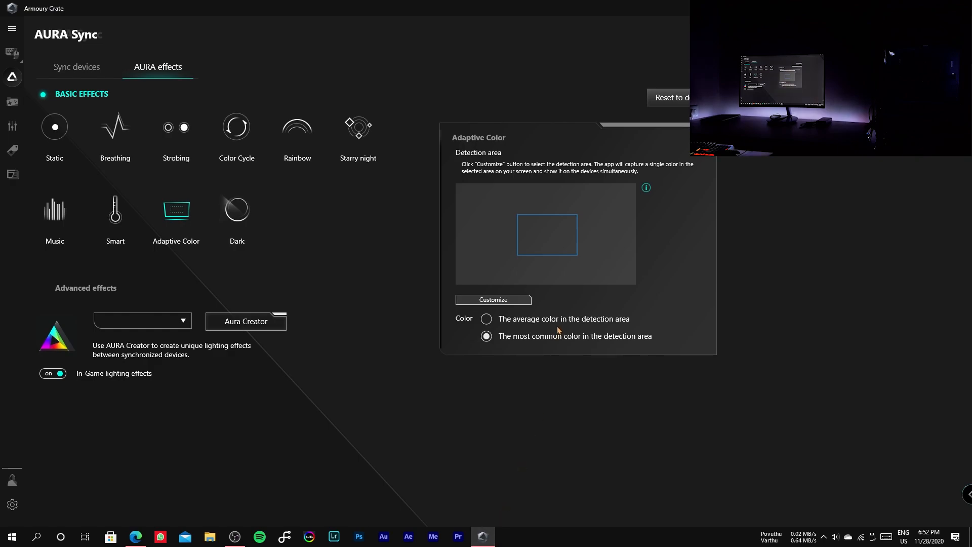
pyautogui.click(237, 209)
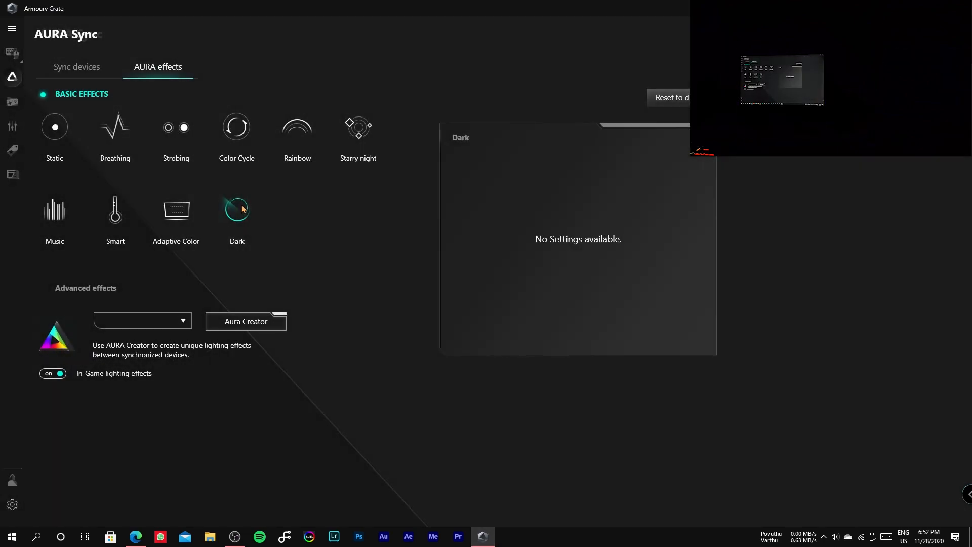
pyautogui.moveTo(340, 184)
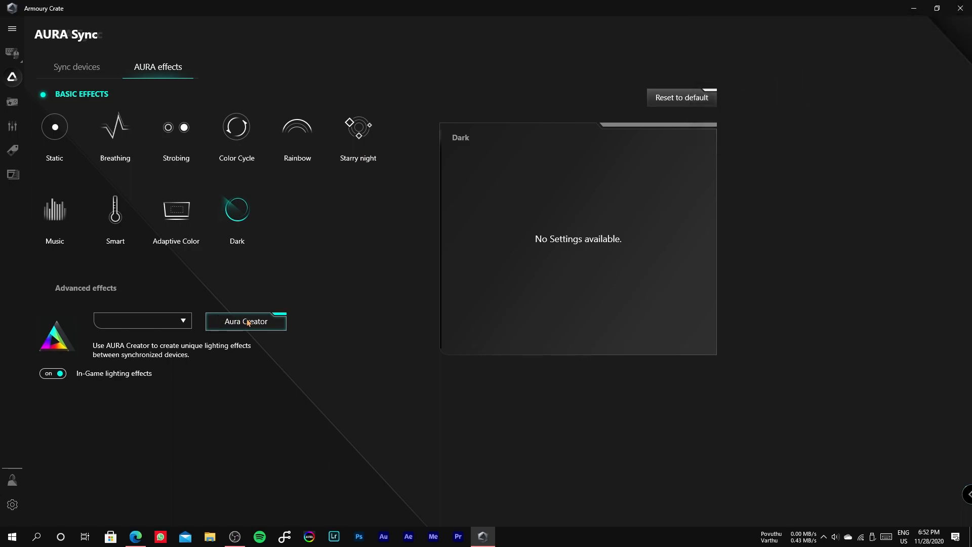
# Launch AURA Creator, accept the license agreement, and step through the four tutorial screens.
pyautogui.click(245, 321)
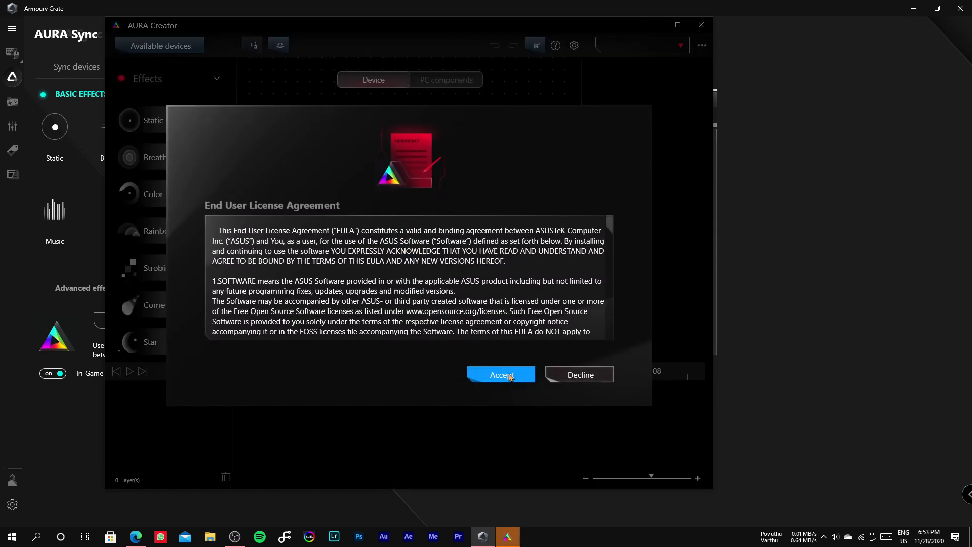
pyautogui.click(500, 375)
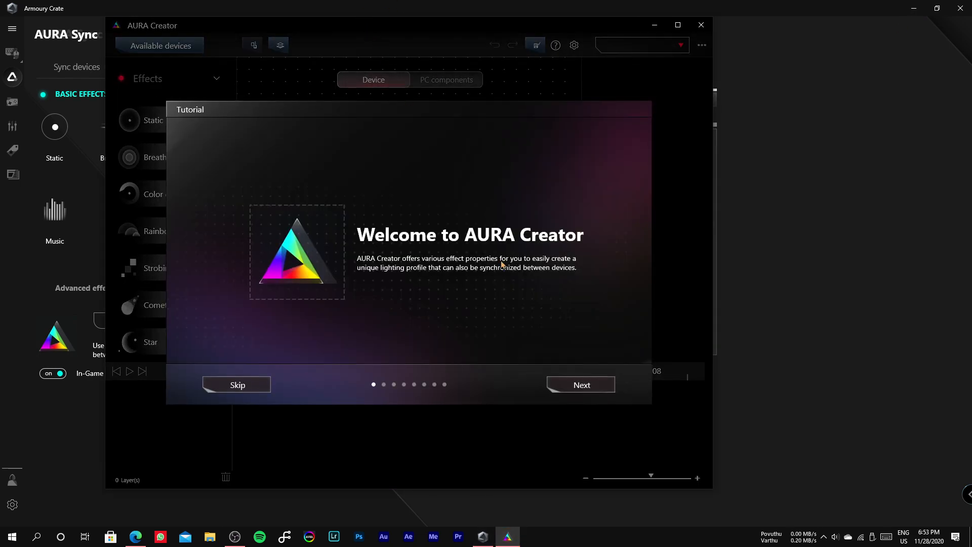
pyautogui.click(580, 384)
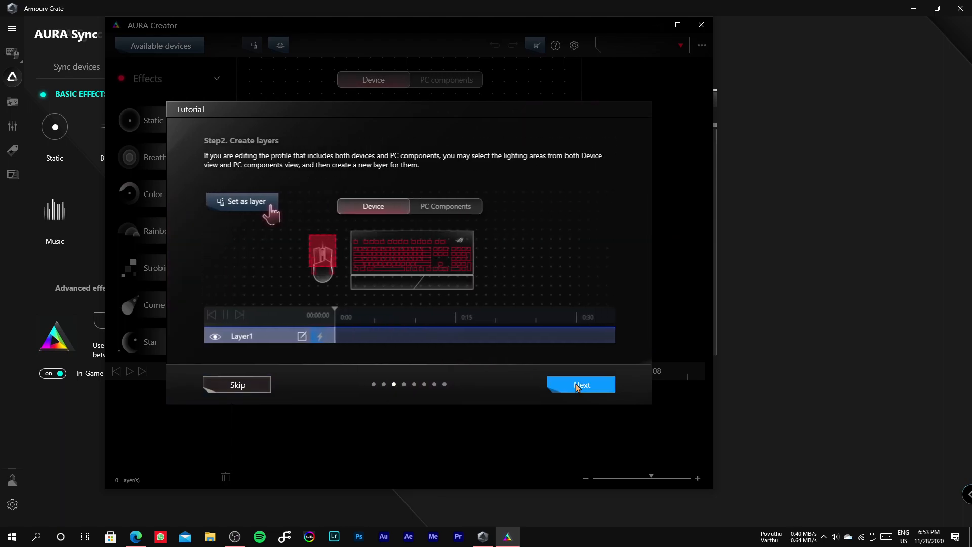
pyautogui.click(580, 385)
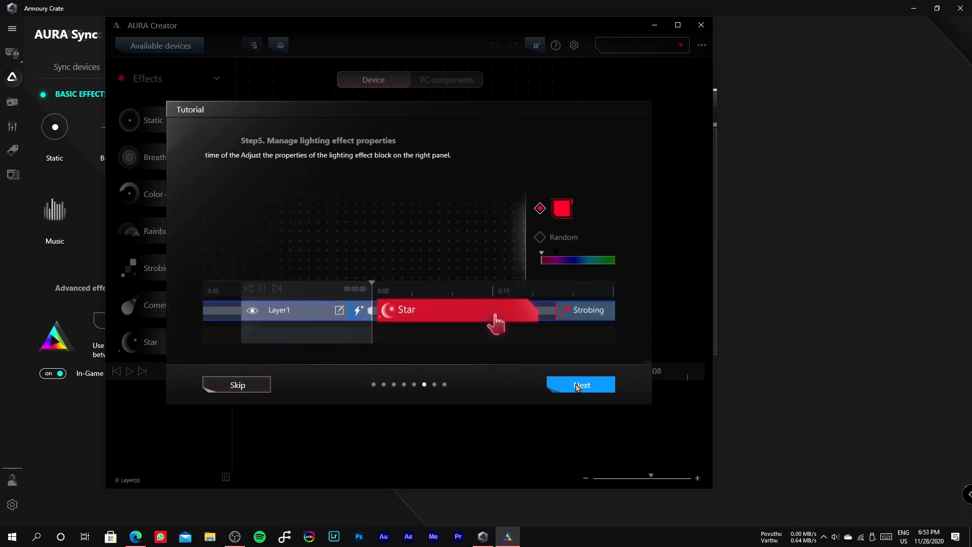
pyautogui.click(580, 384)
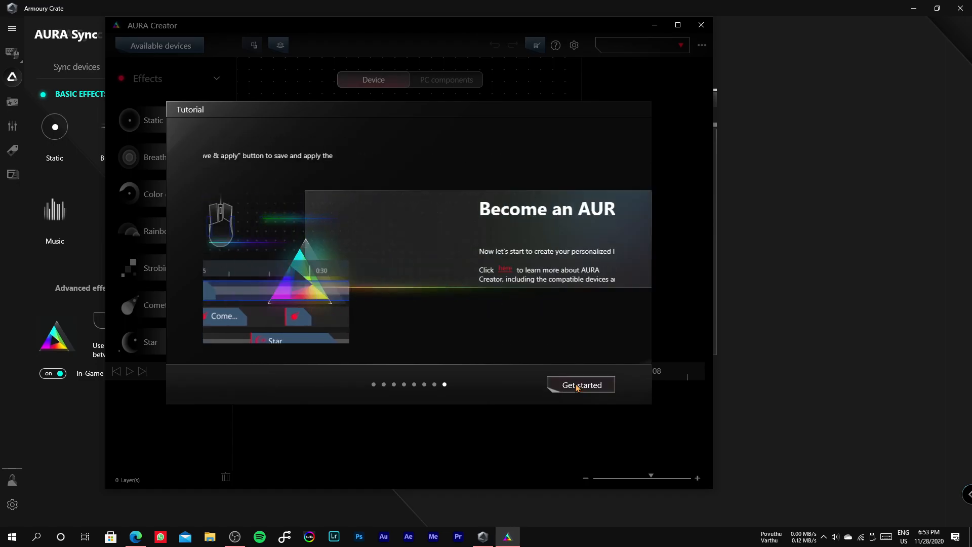
pyautogui.click(579, 385)
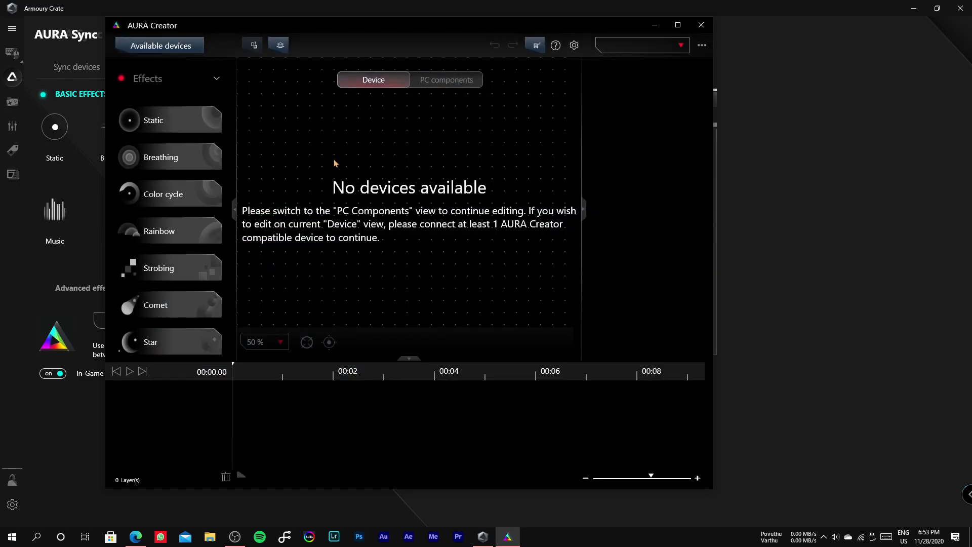
pyautogui.moveTo(110, 19)
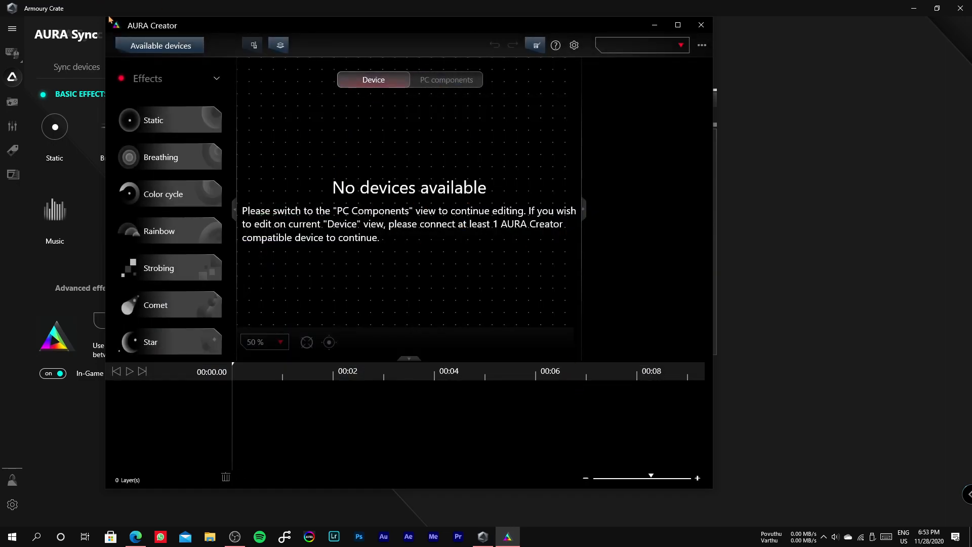
# Confirm ROG STRIX B450-F GAMING as the edited device and drag a Static effect onto the timeline.
pyautogui.click(159, 45)
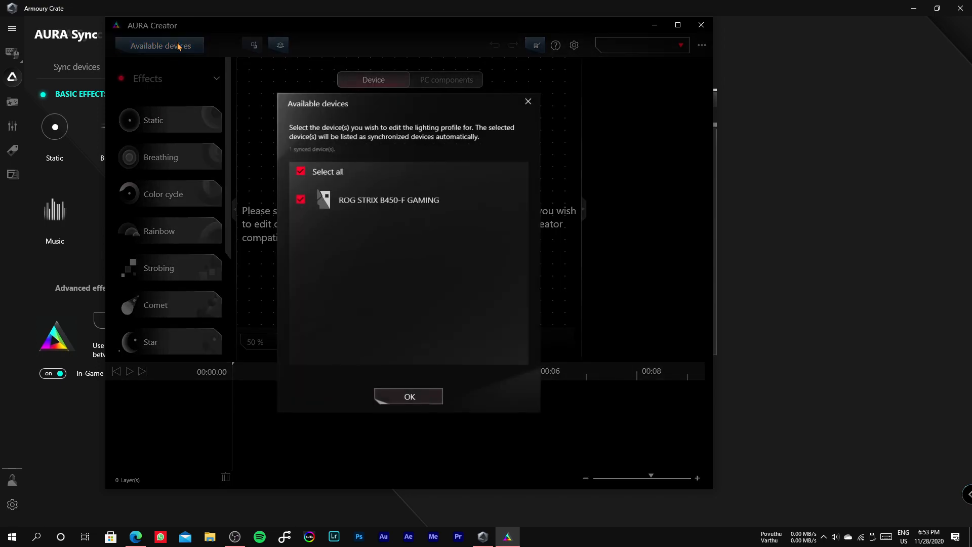
pyautogui.moveTo(408, 395)
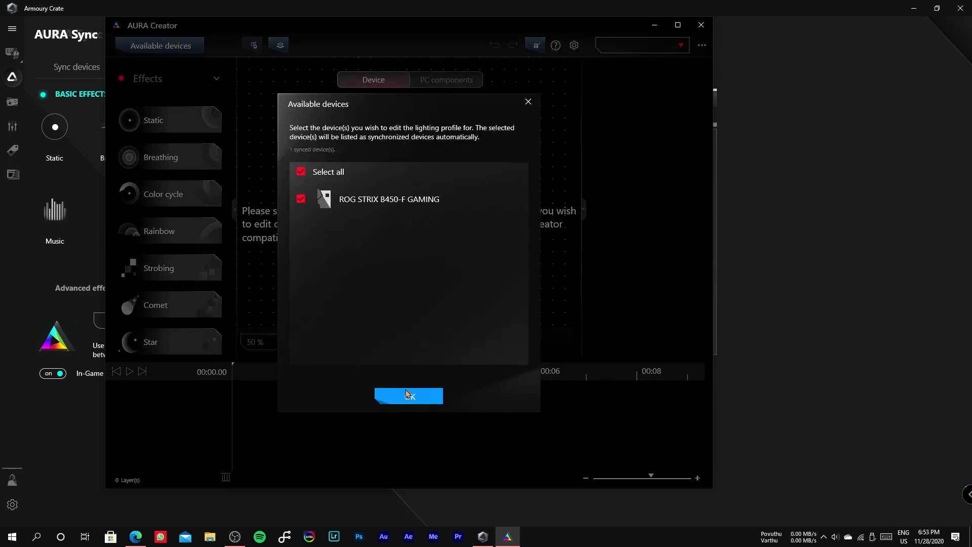
pyautogui.click(408, 395)
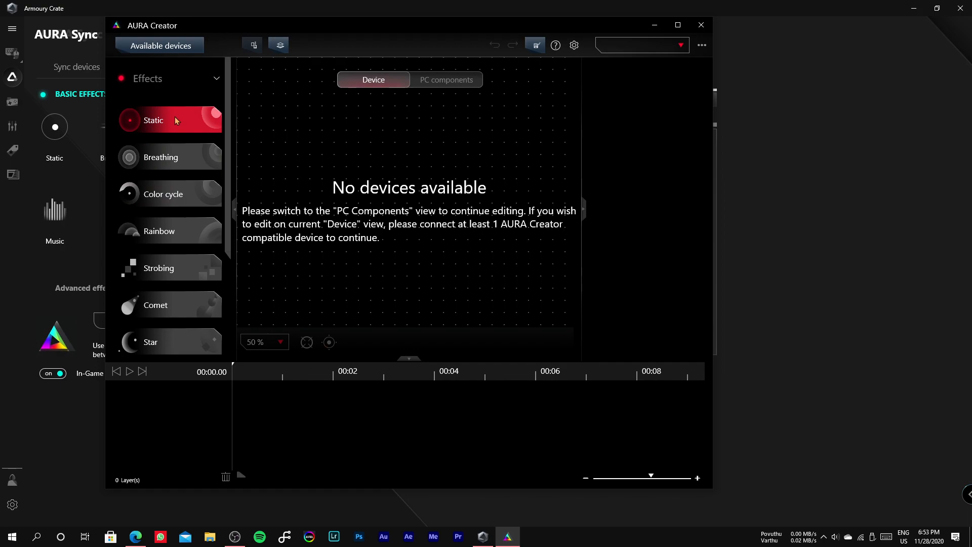
pyautogui.moveTo(153, 120); pyautogui.dragTo(287, 418)
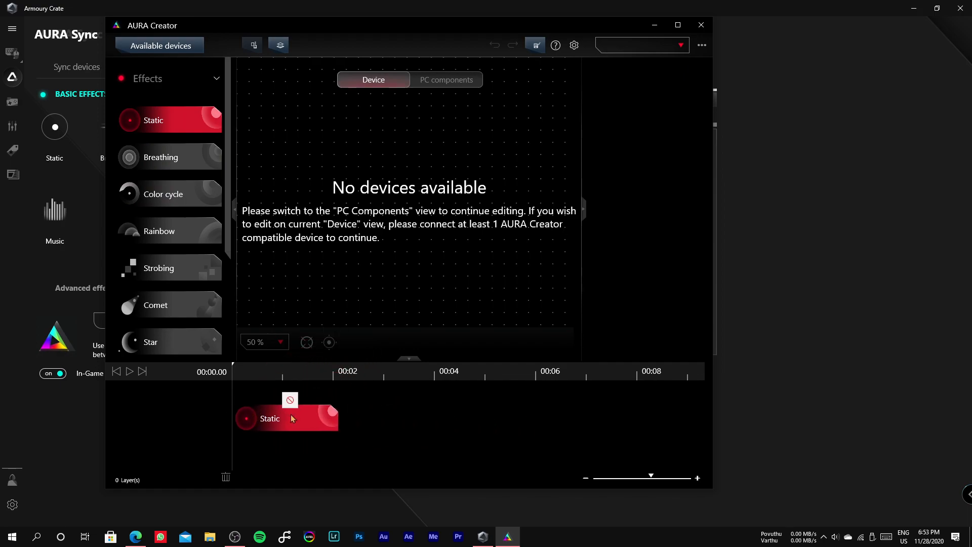